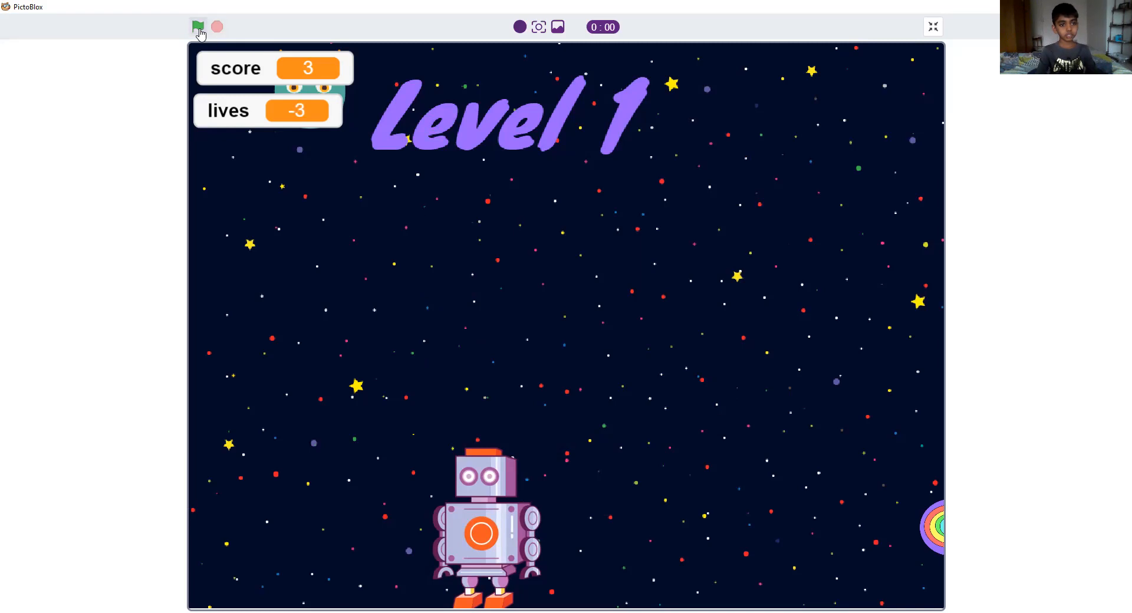
- Run the frisbee shooter with the green flag through all levels to the You win screen
click(198, 27)
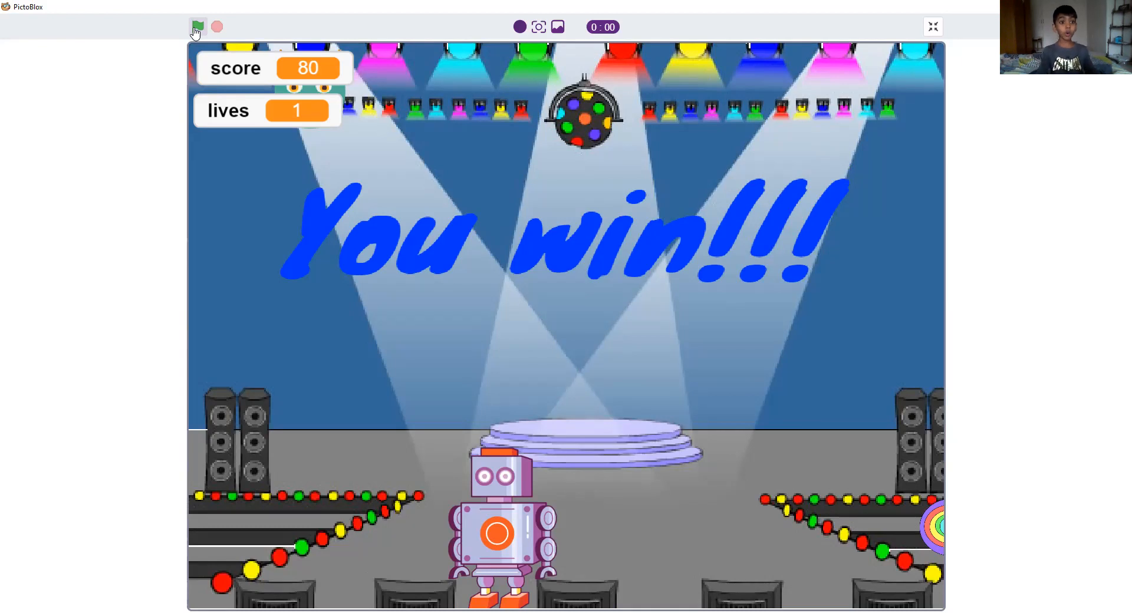
click(932, 27)
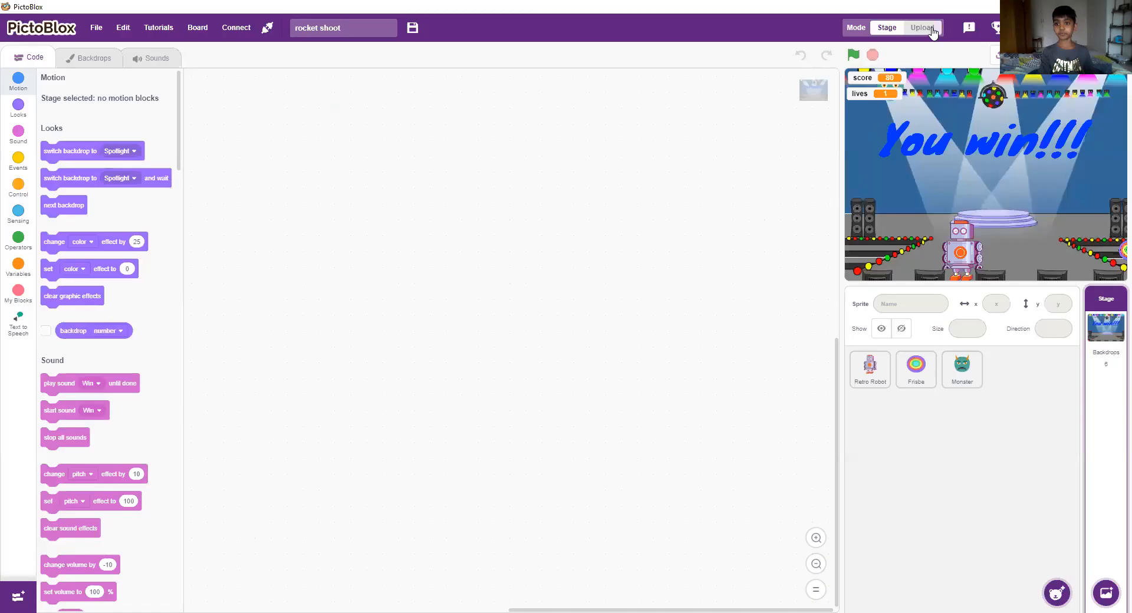
mouse_move(879, 357)
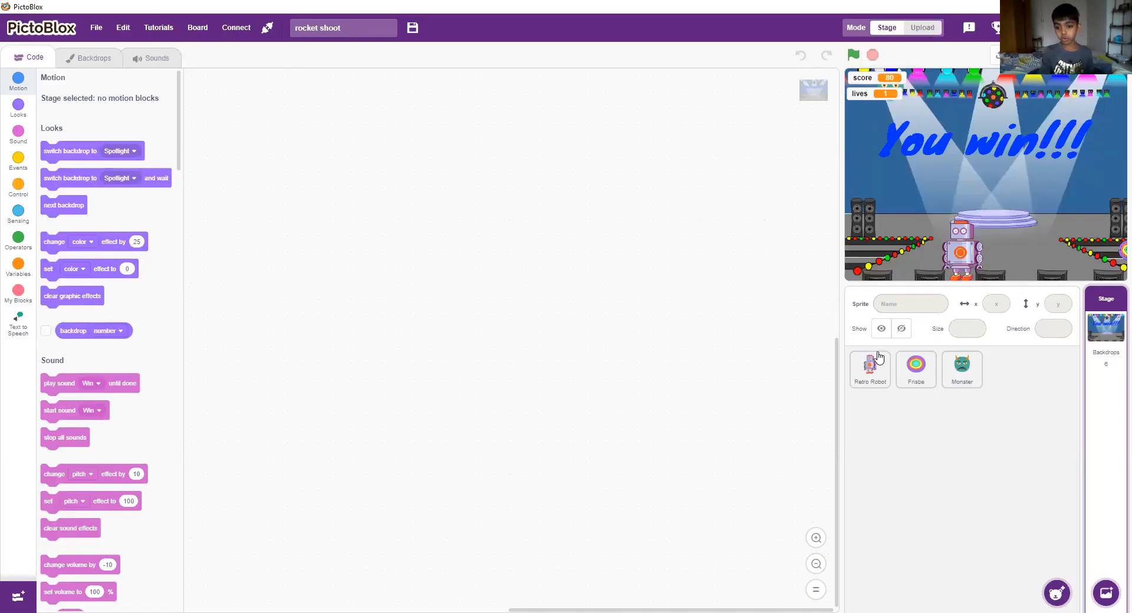
- Select the Retro Robot sprite to reveal its control and backdrop-switching script
click(869, 369)
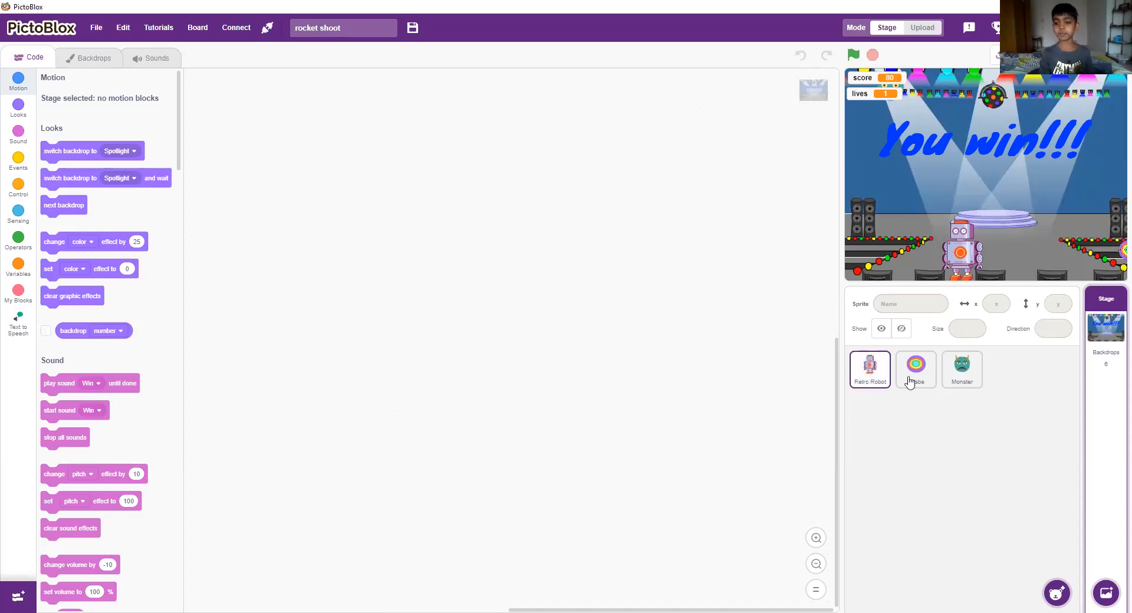
click(870, 368)
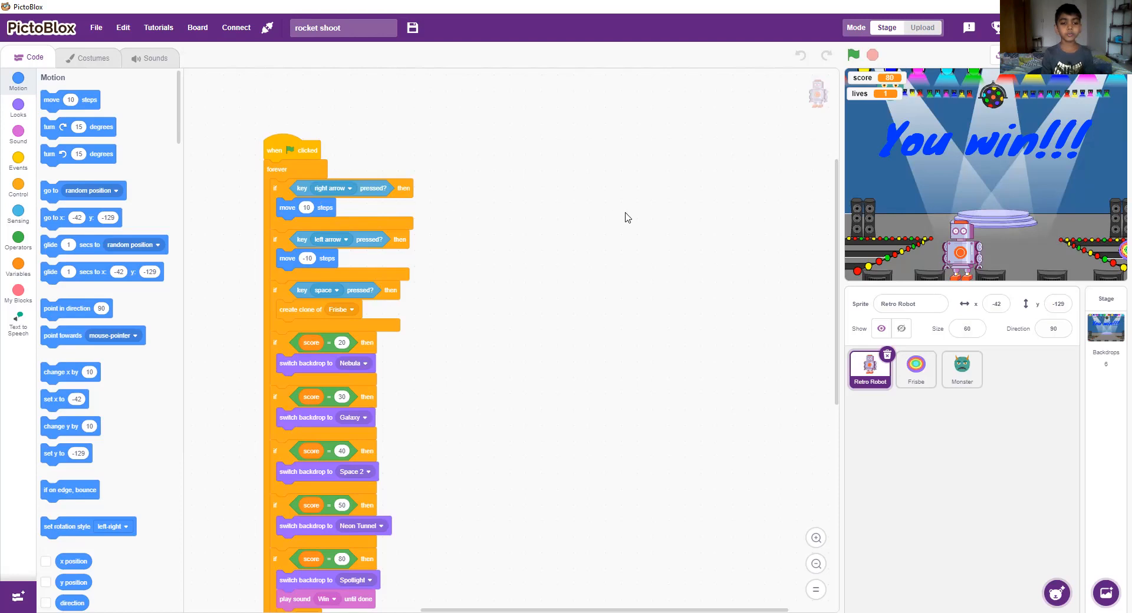
mouse_move(556, 253)
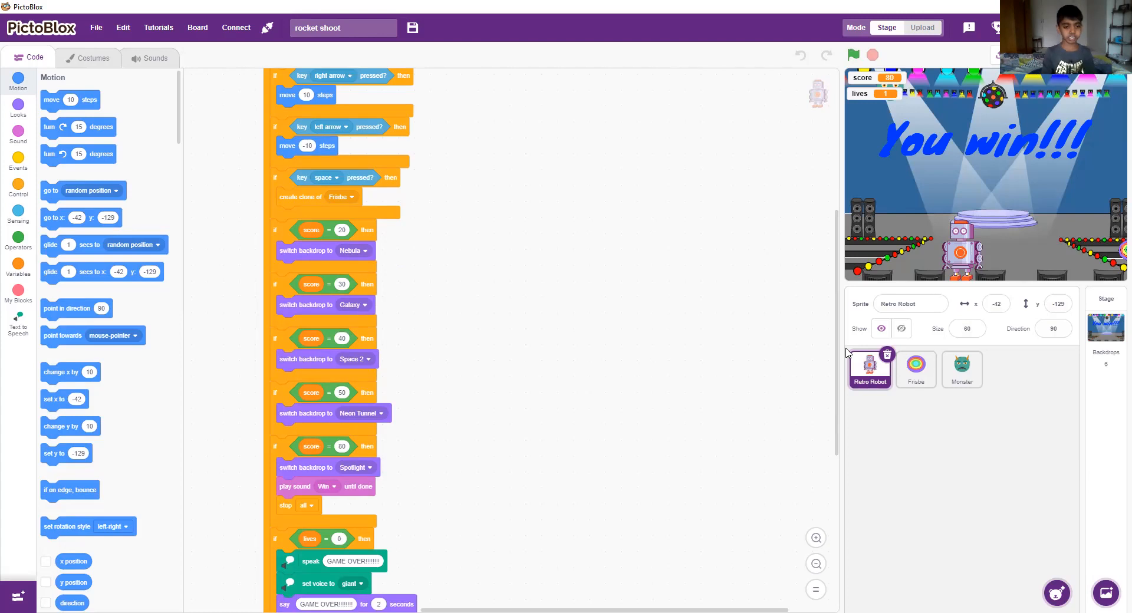
mouse_move(726, 403)
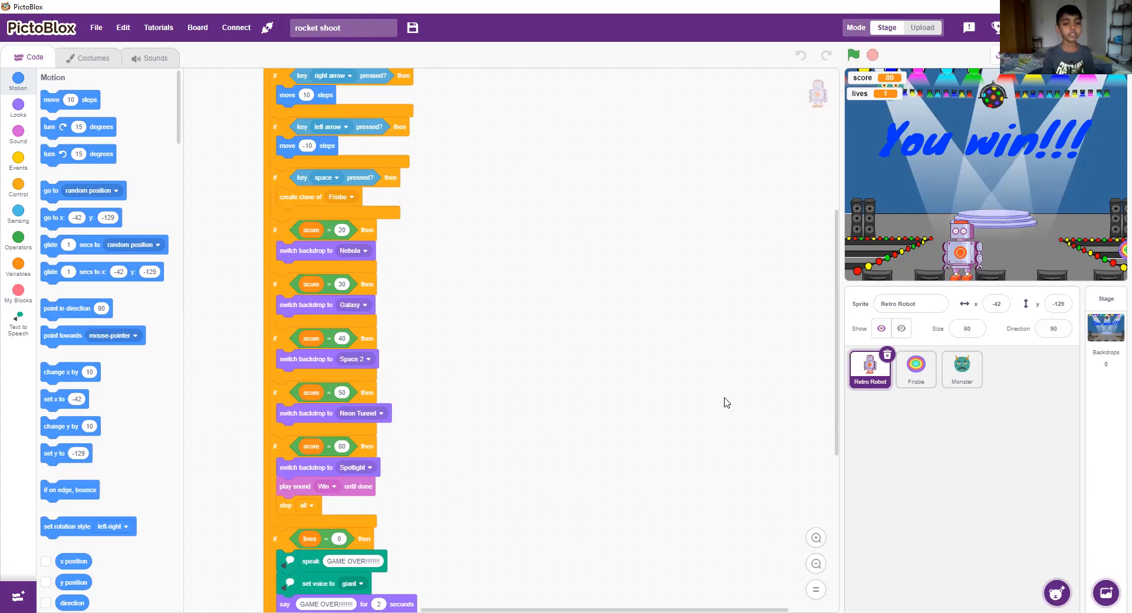
mouse_move(791, 204)
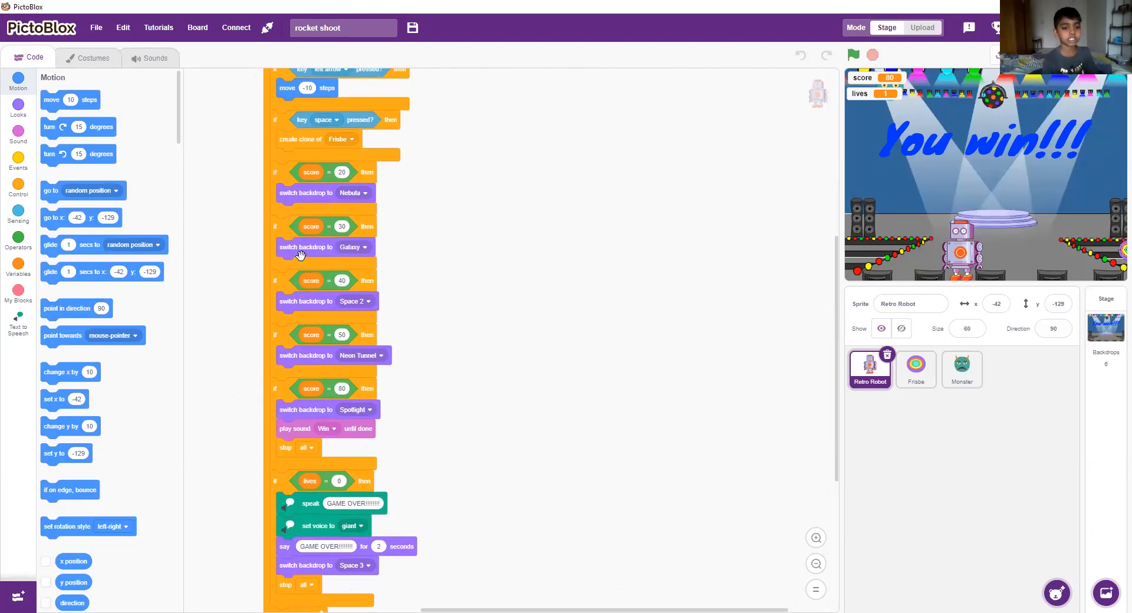
mouse_move(528, 238)
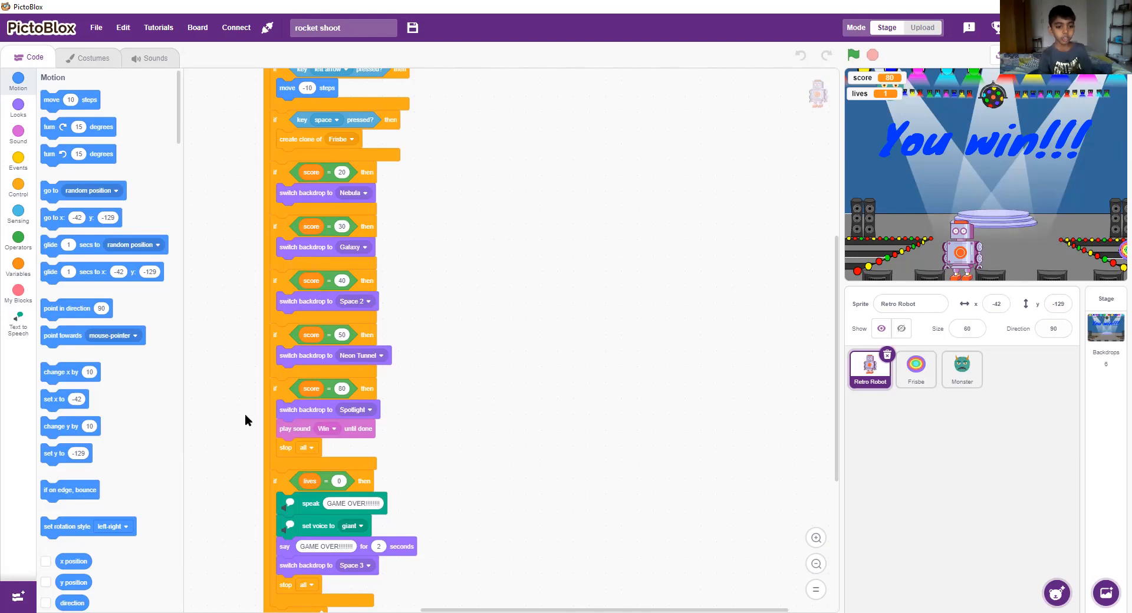
mouse_move(280, 411)
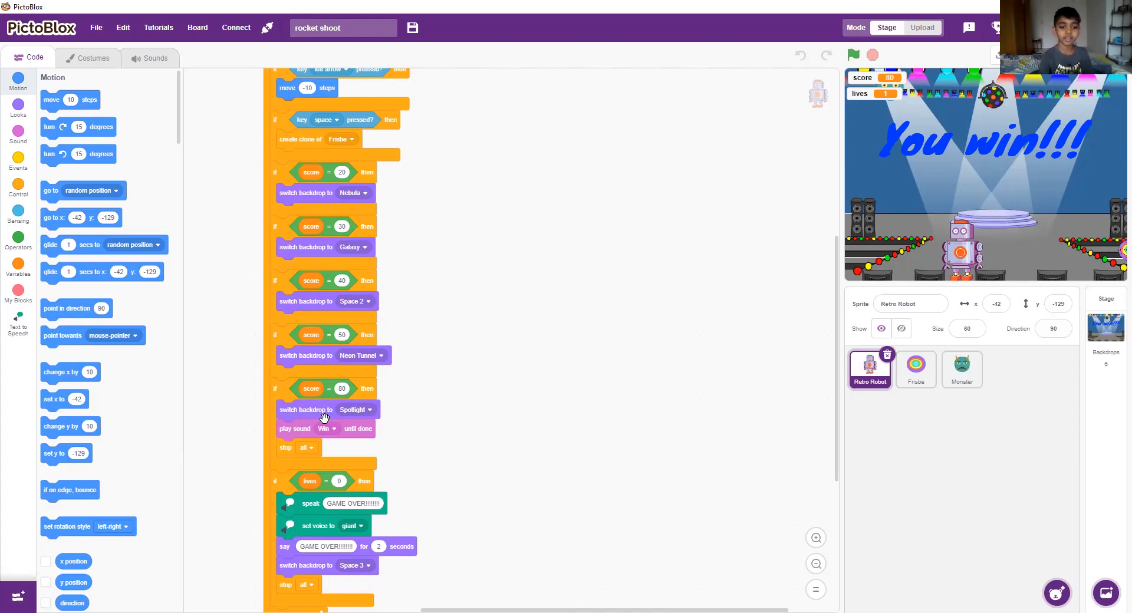
mouse_move(839, 526)
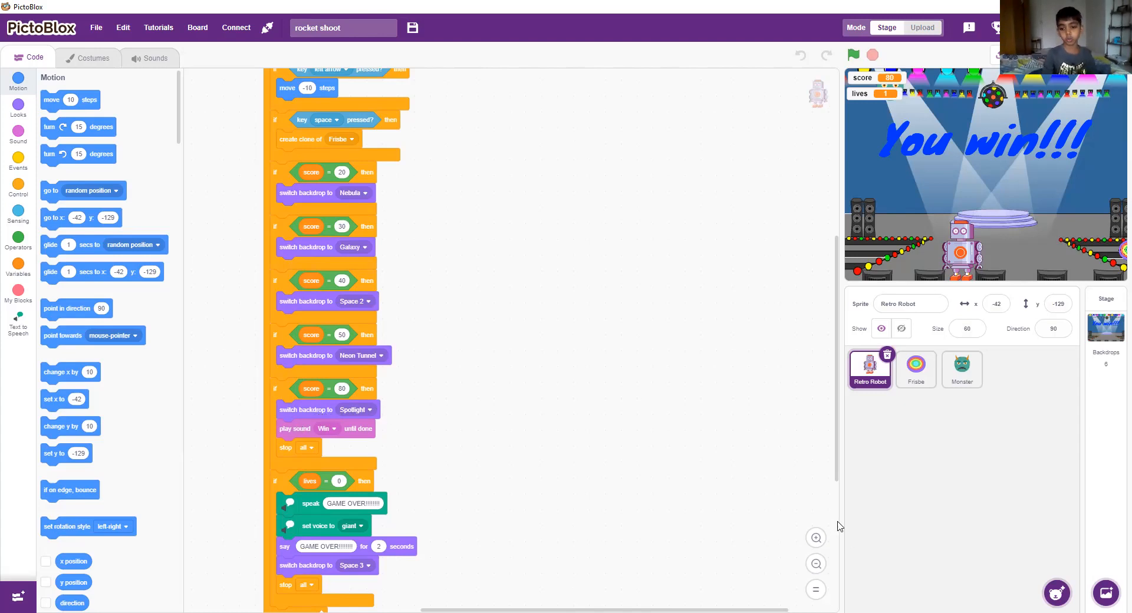
- Scroll the Retro Robot script to its score-based backdrops, win sound and lives-zero game-over branch
scroll(down, 3)
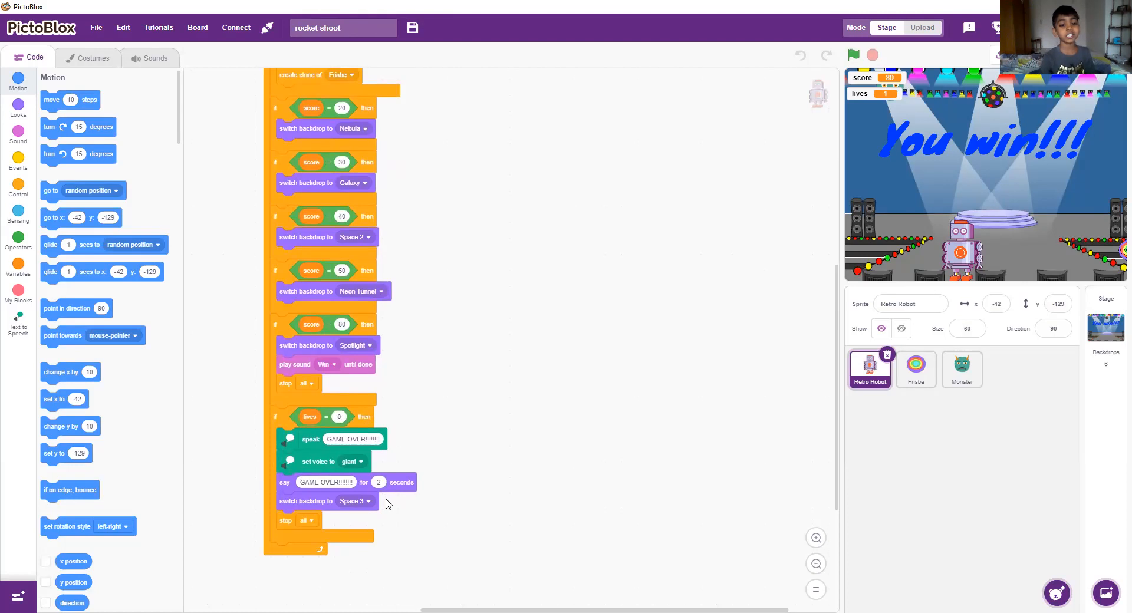
mouse_move(405, 470)
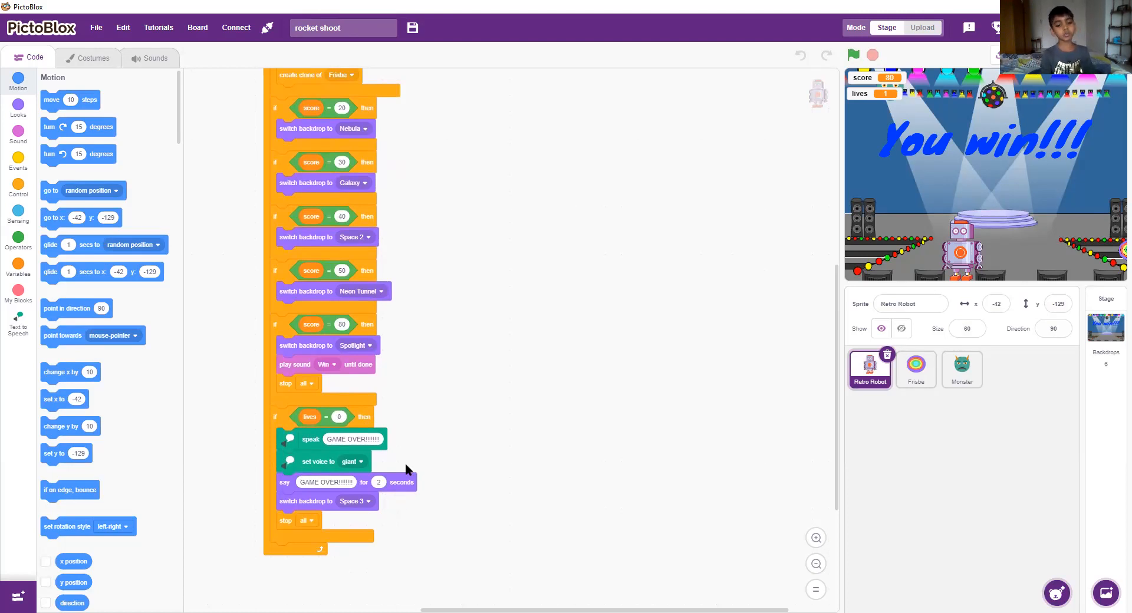
mouse_move(381, 483)
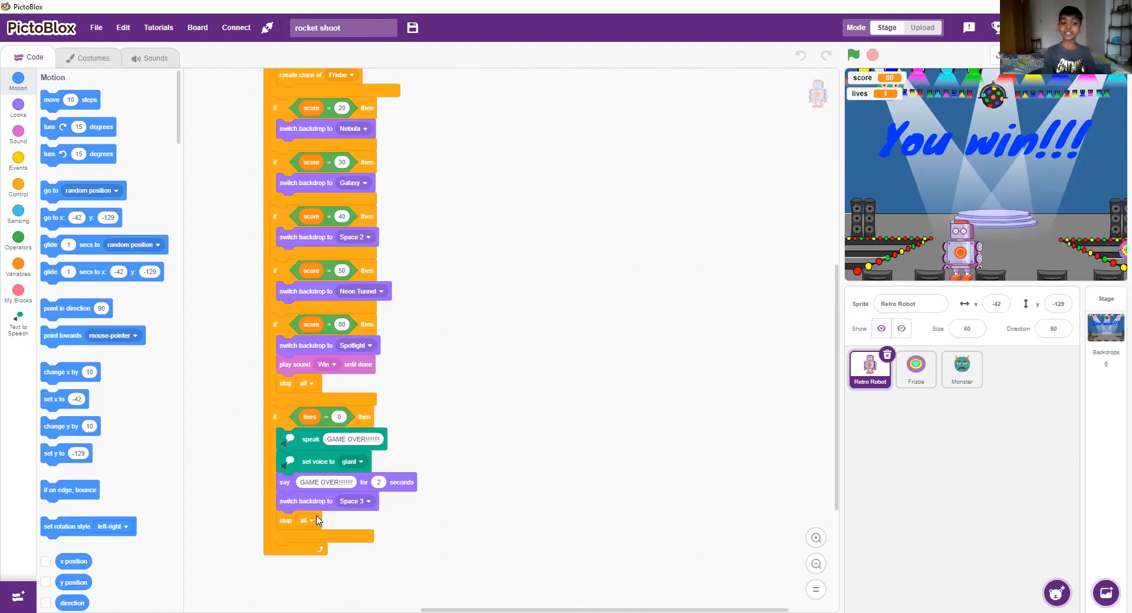
mouse_move(322, 525)
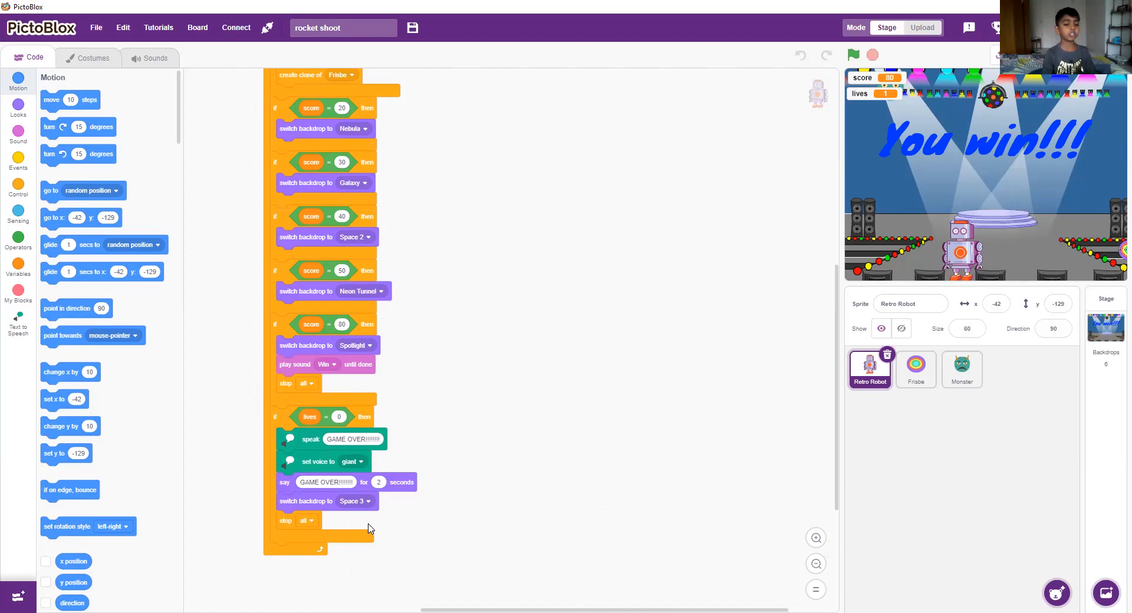
mouse_move(347, 519)
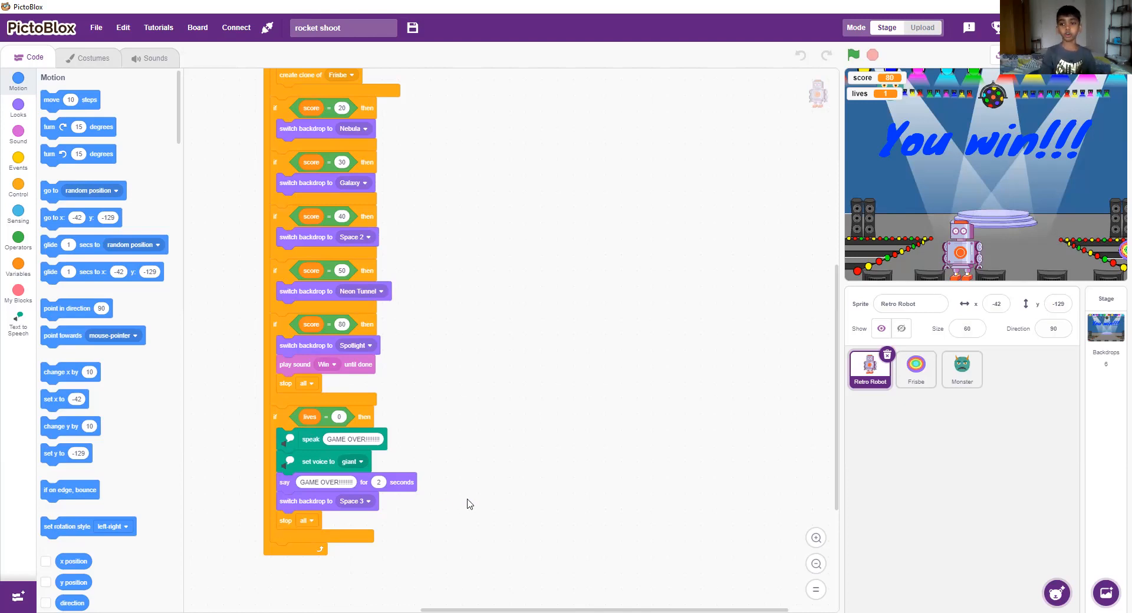
click(915, 368)
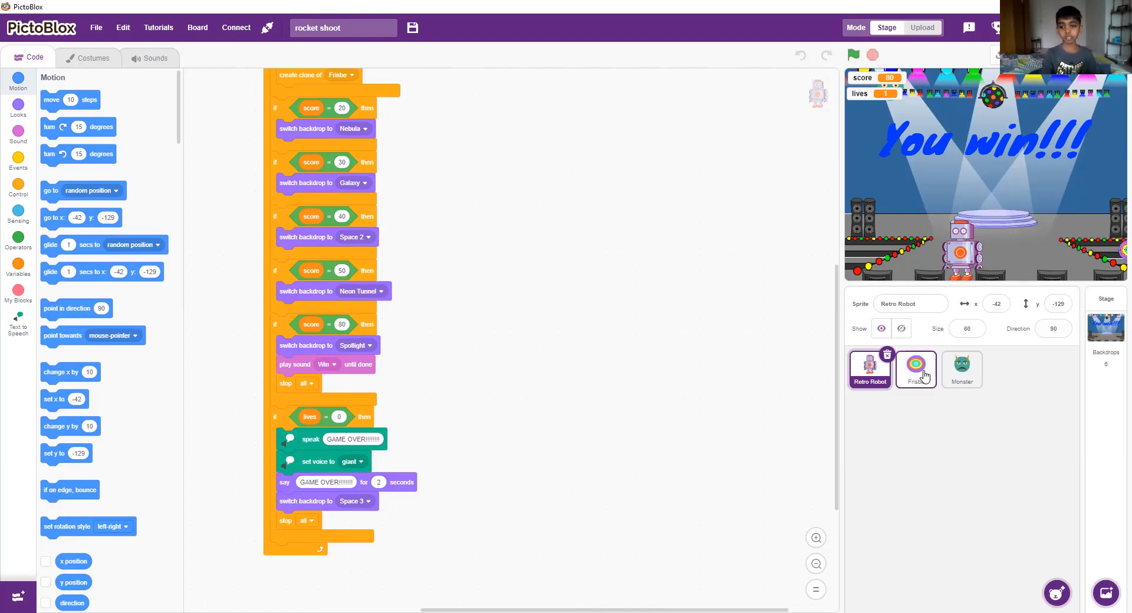
- Show the Frisbee scripts: clones follow the robot, rise, vanish on Monster or edge
click(915, 368)
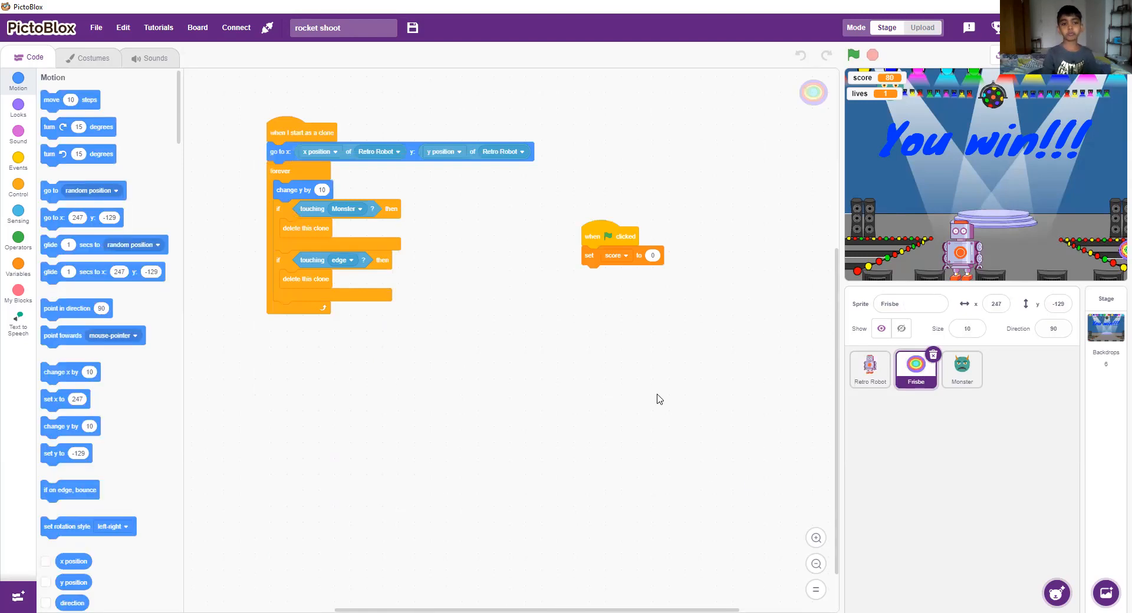
mouse_move(780, 188)
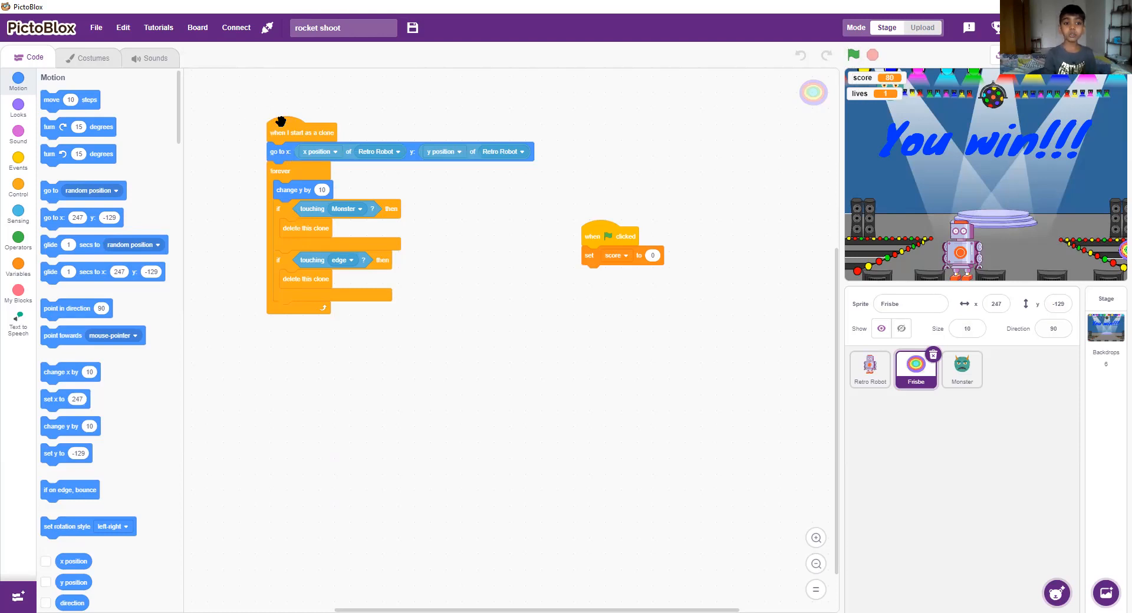
mouse_move(354, 254)
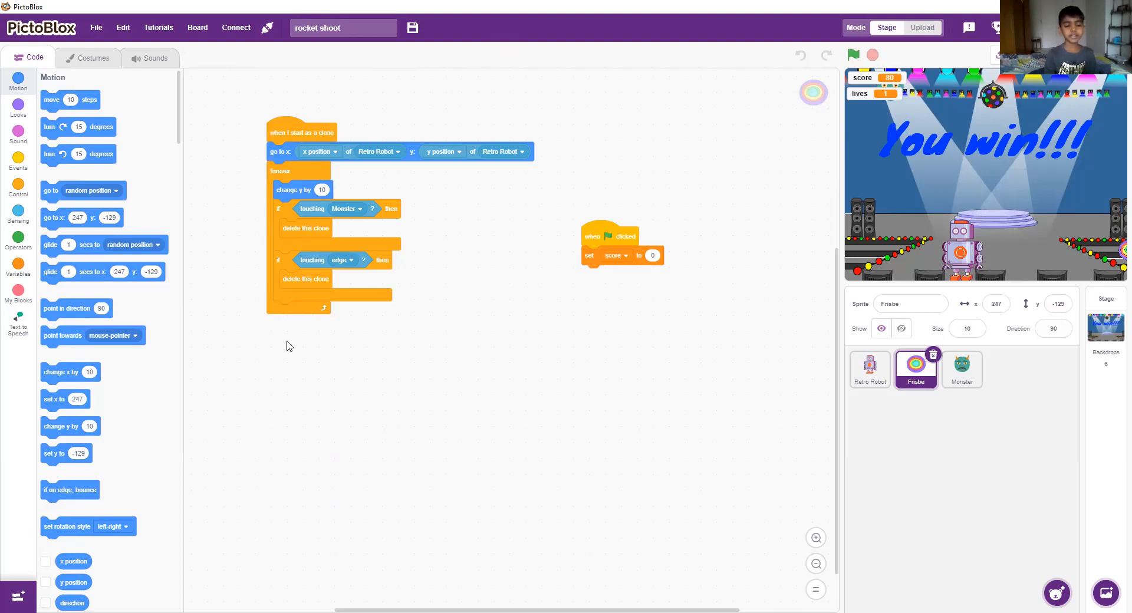
mouse_move(311, 106)
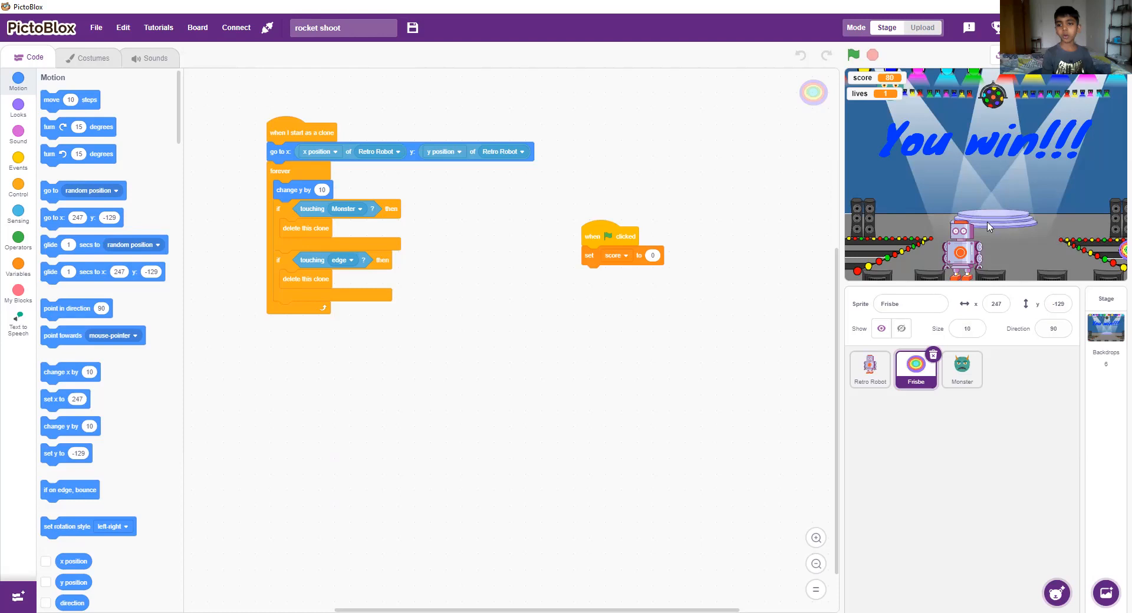
mouse_move(531, 392)
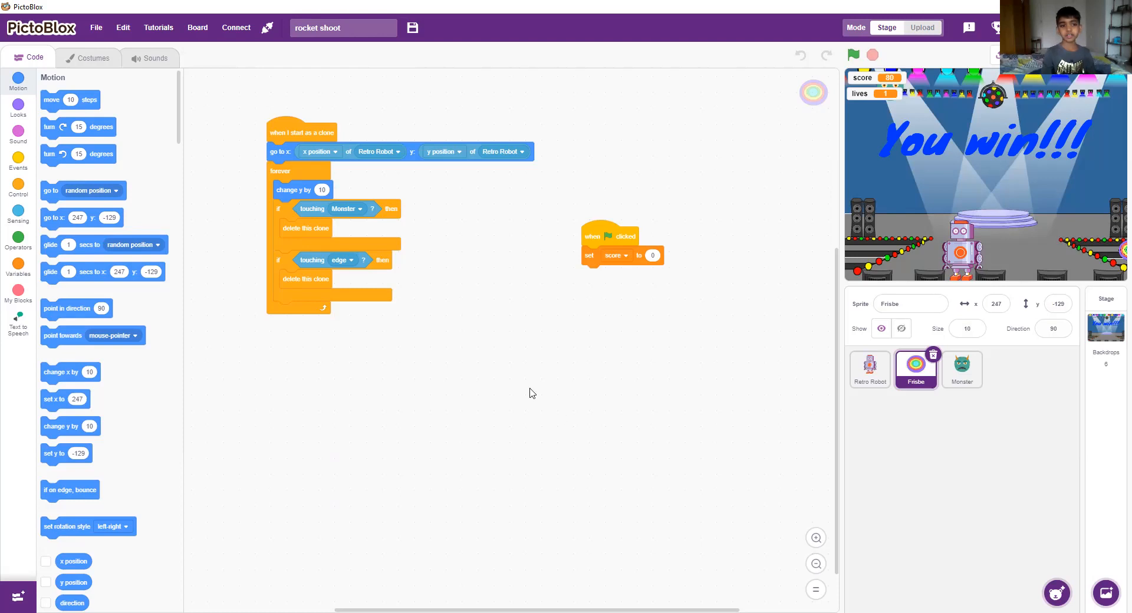
mouse_move(316, 229)
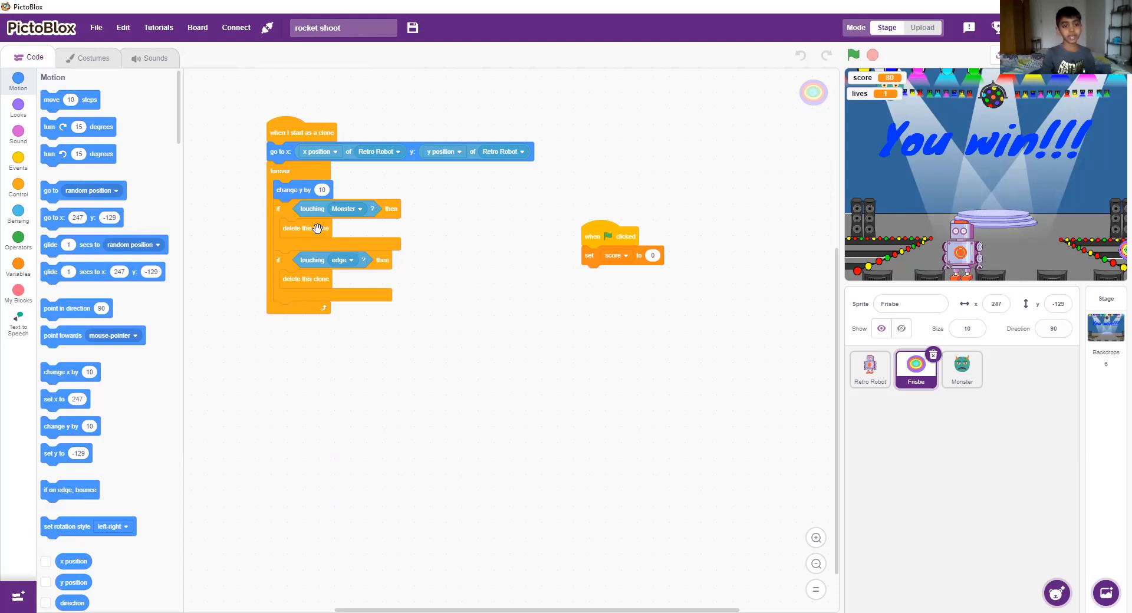
mouse_move(428, 232)
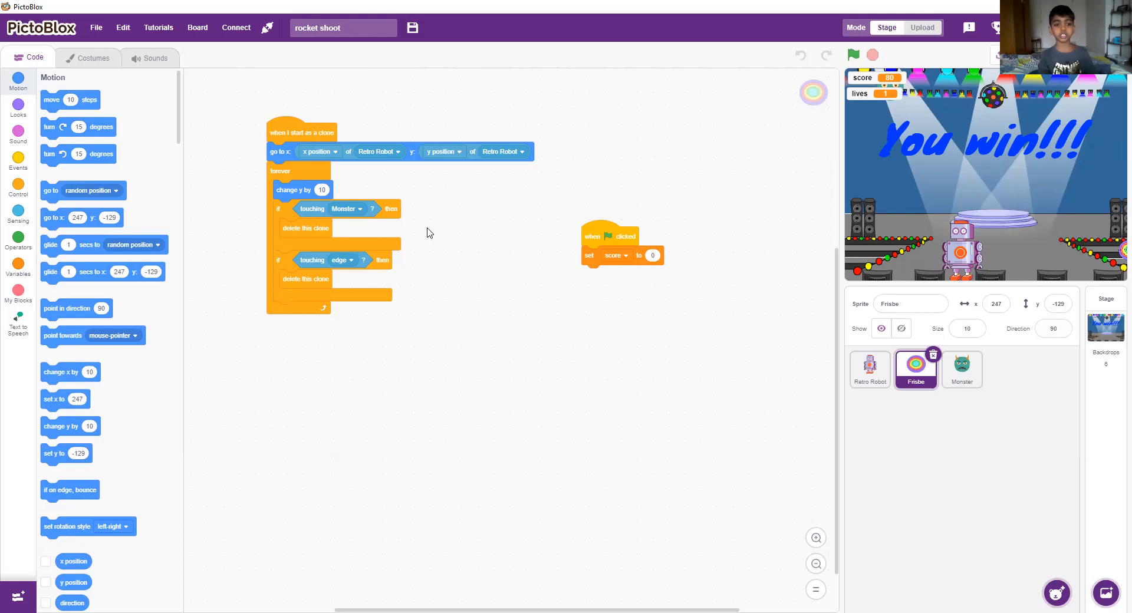
mouse_move(265, 316)
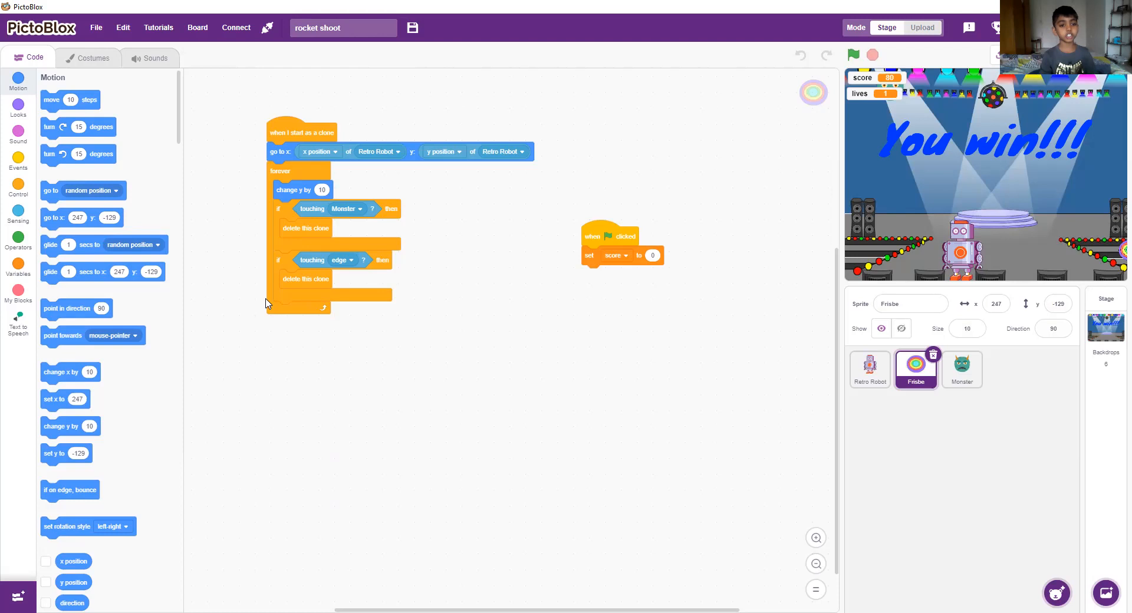
mouse_move(267, 290)
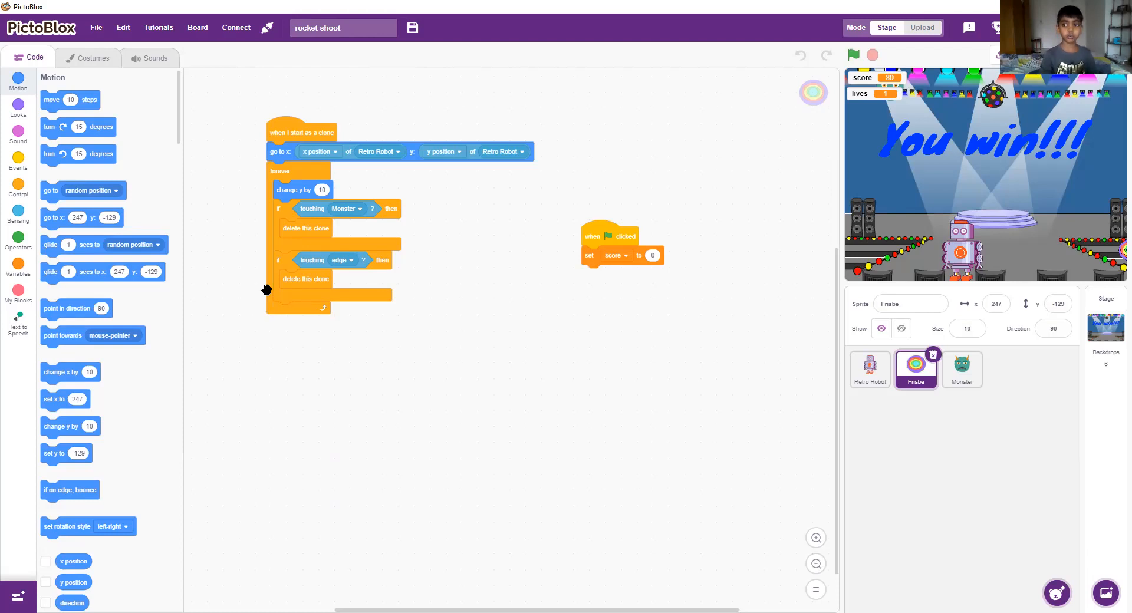
mouse_move(559, 316)
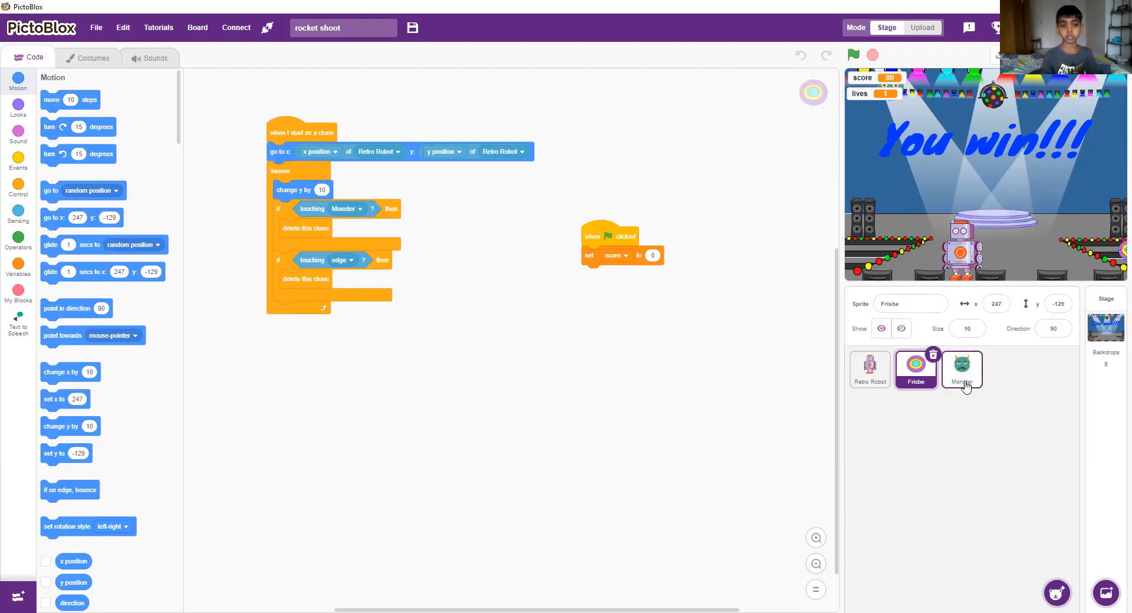
- Show the Monster scripts: clones spawn at random x, fall faster with score, lives start at 20
click(962, 368)
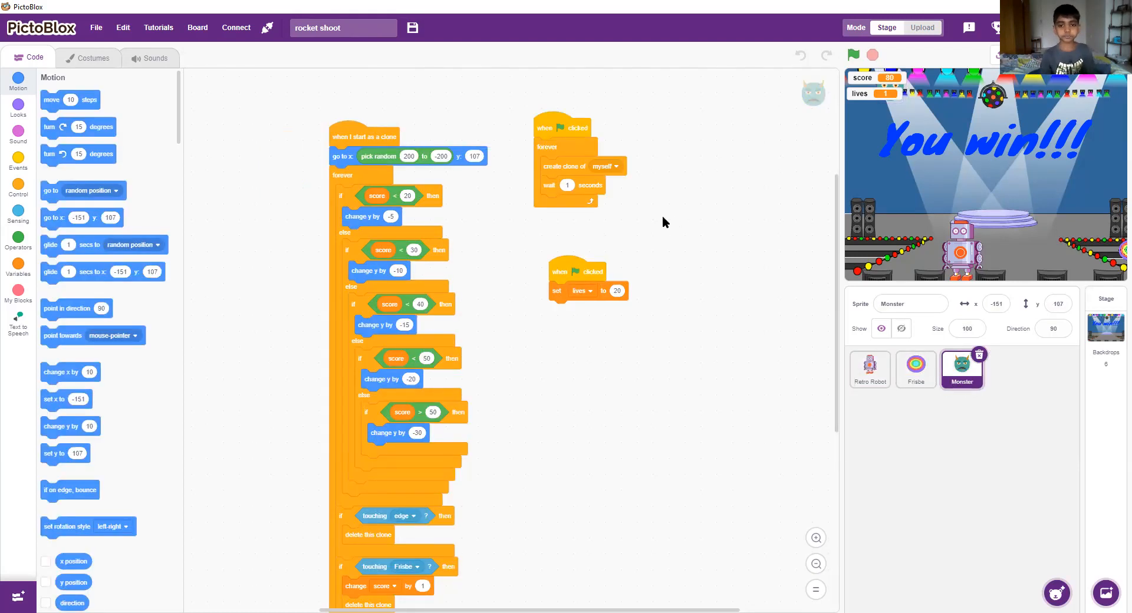
mouse_move(719, 188)
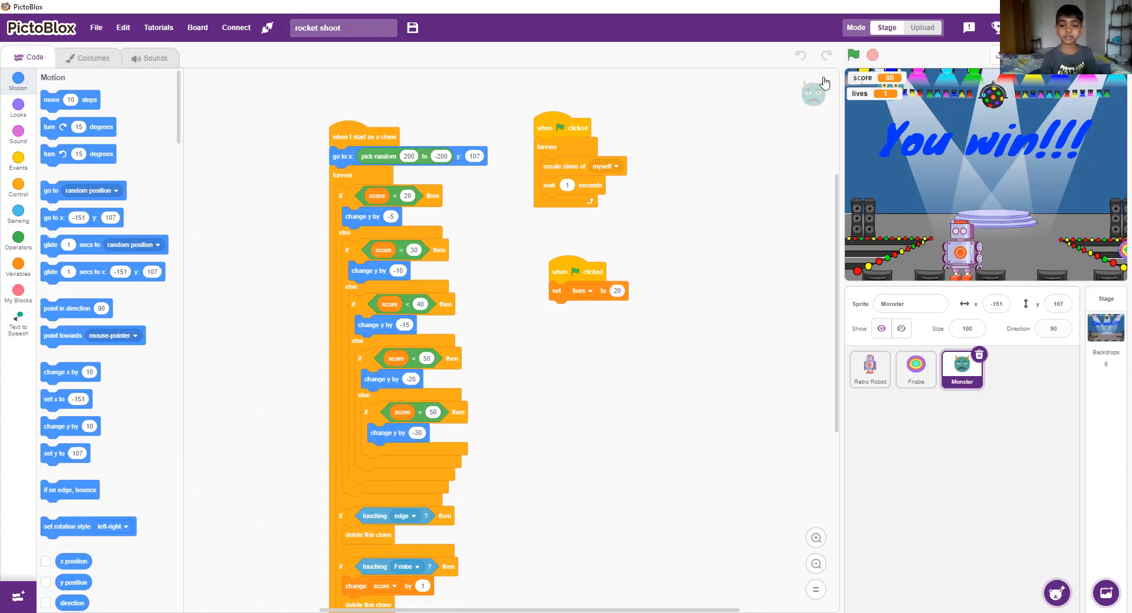
mouse_move(556, 390)
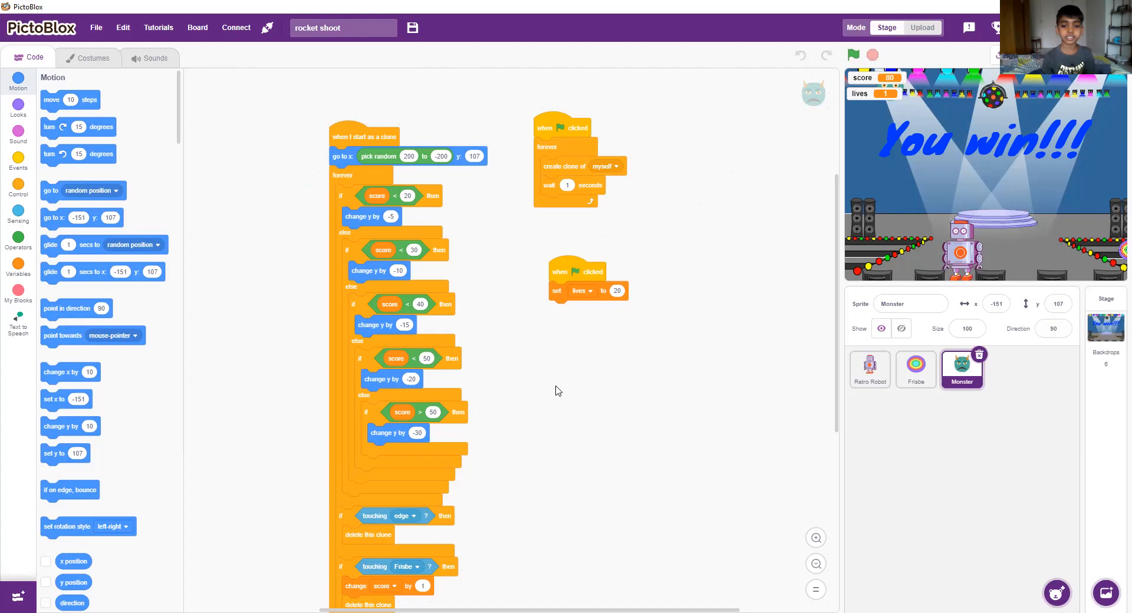
mouse_move(659, 316)
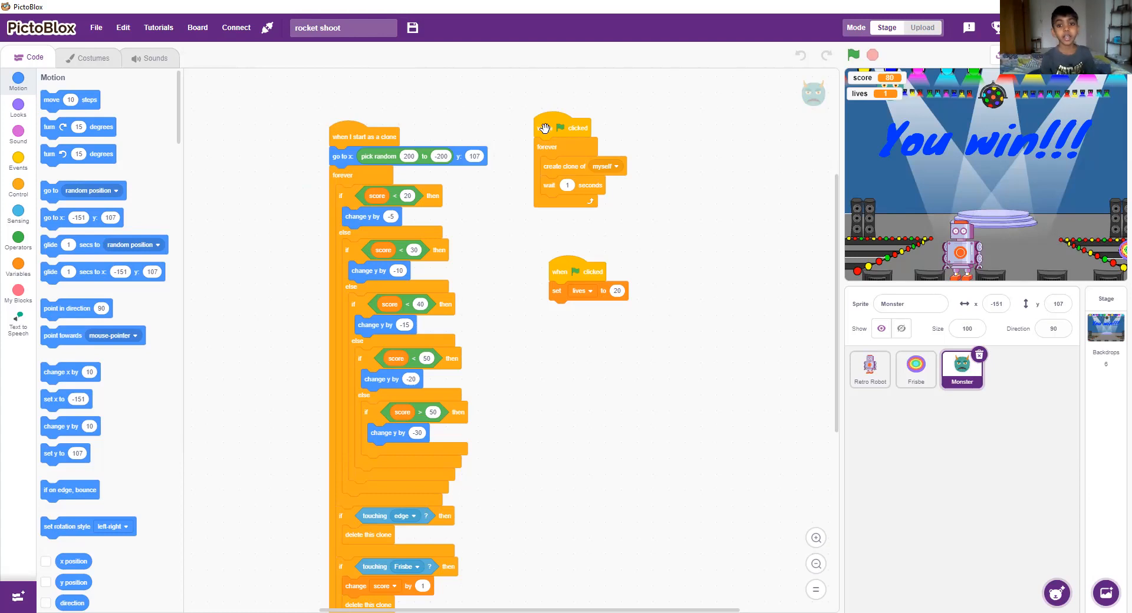
mouse_move(634, 201)
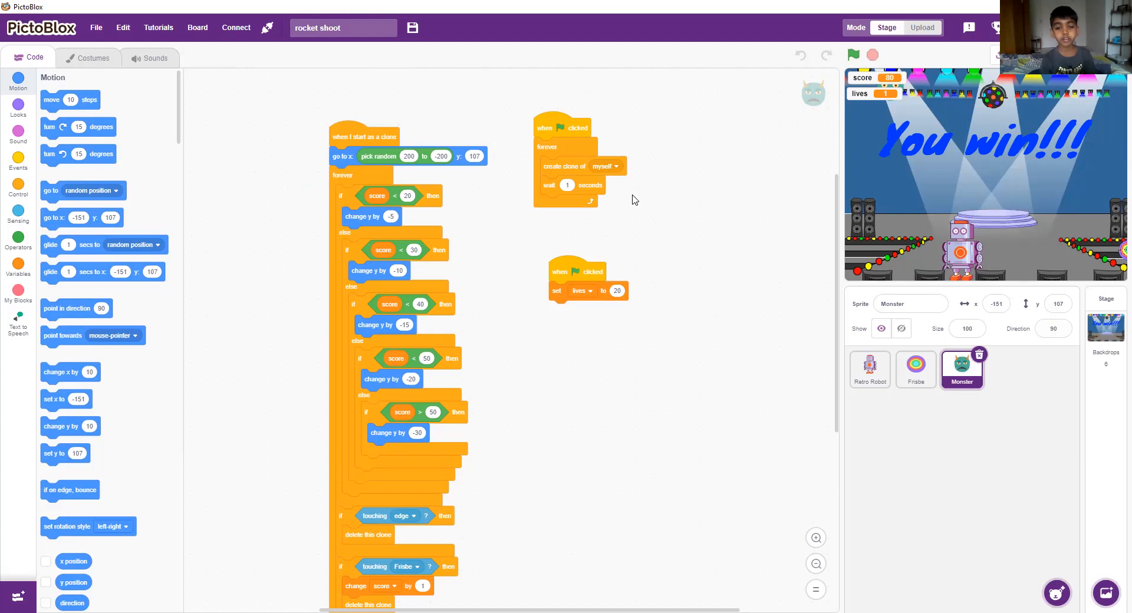
mouse_move(282, 85)
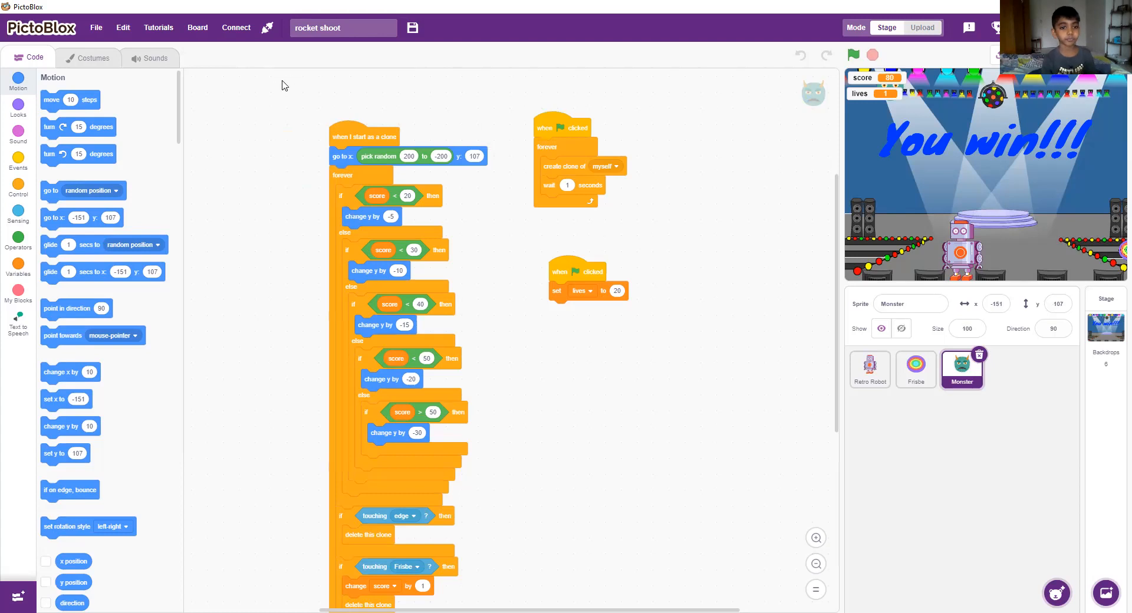
mouse_move(589, 499)
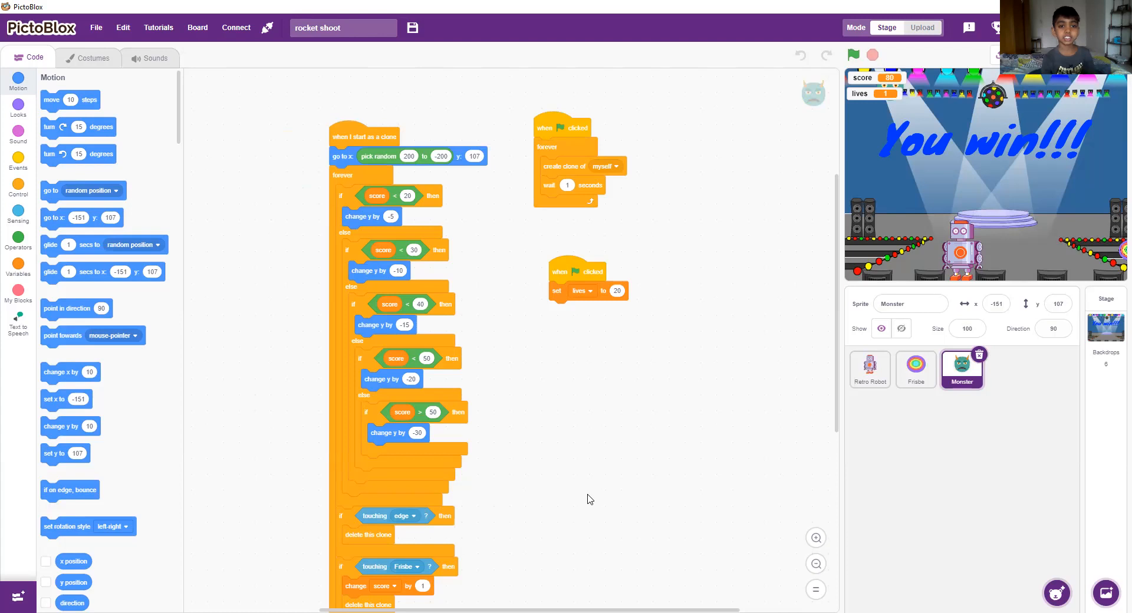
scroll(down, 3)
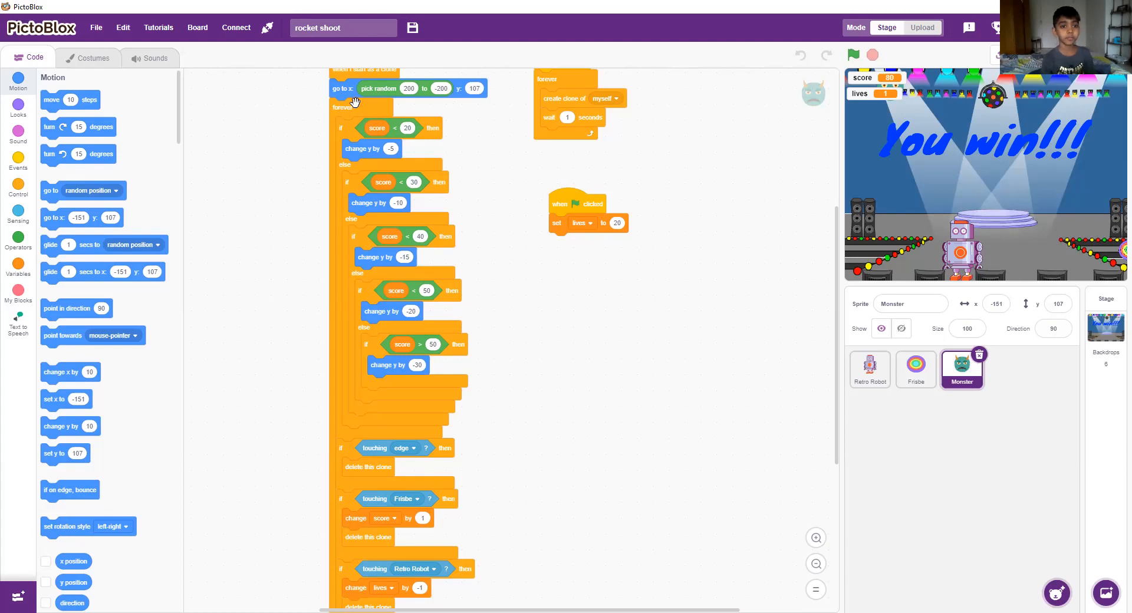
mouse_move(492, 117)
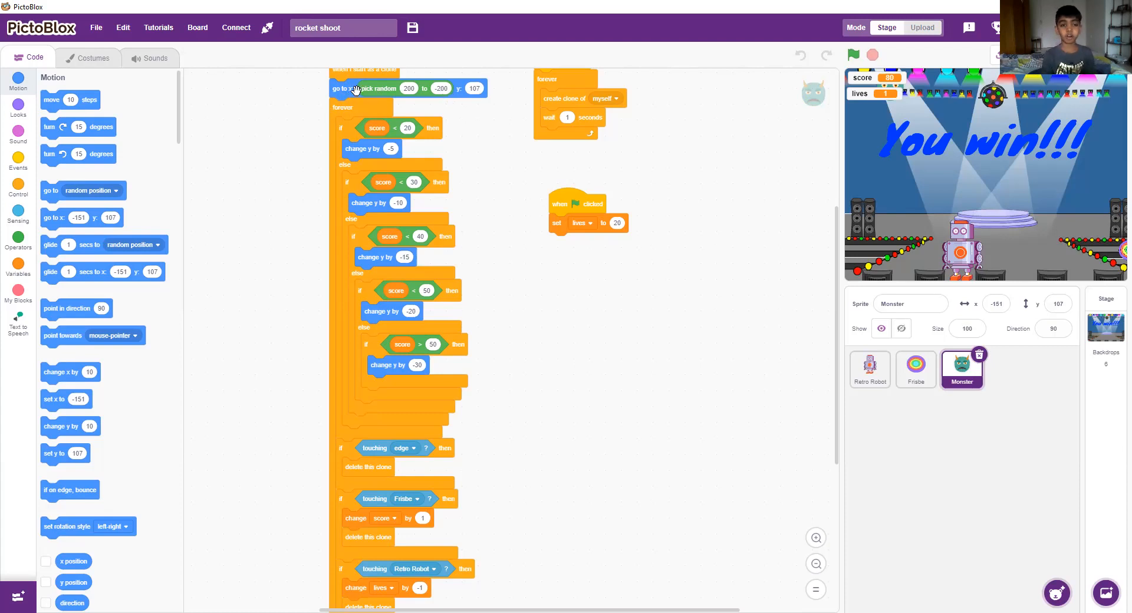
mouse_move(462, 104)
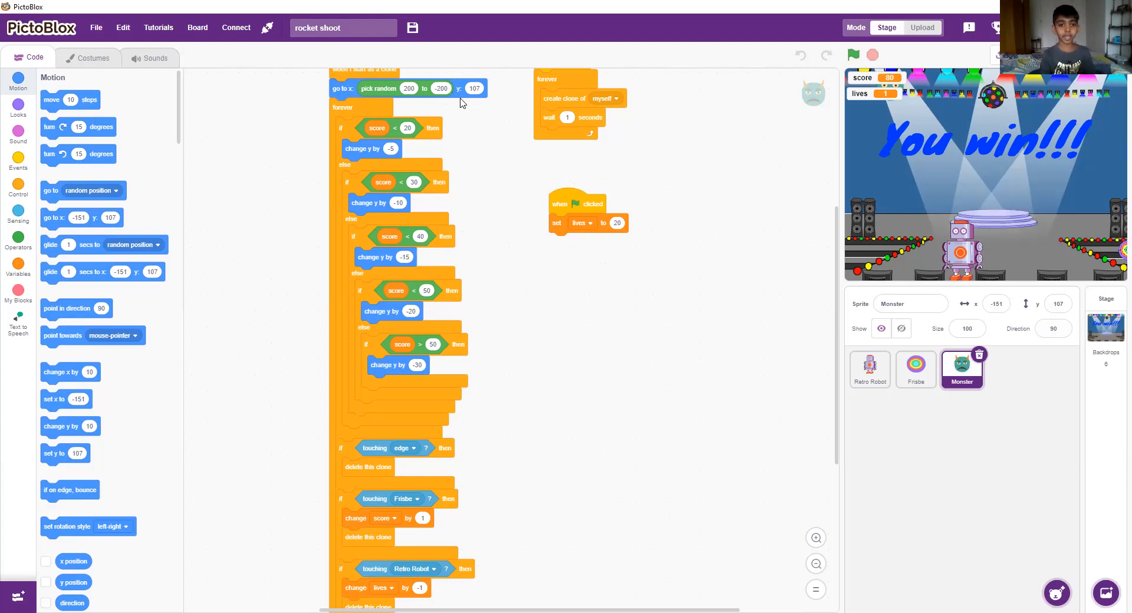
mouse_move(526, 128)
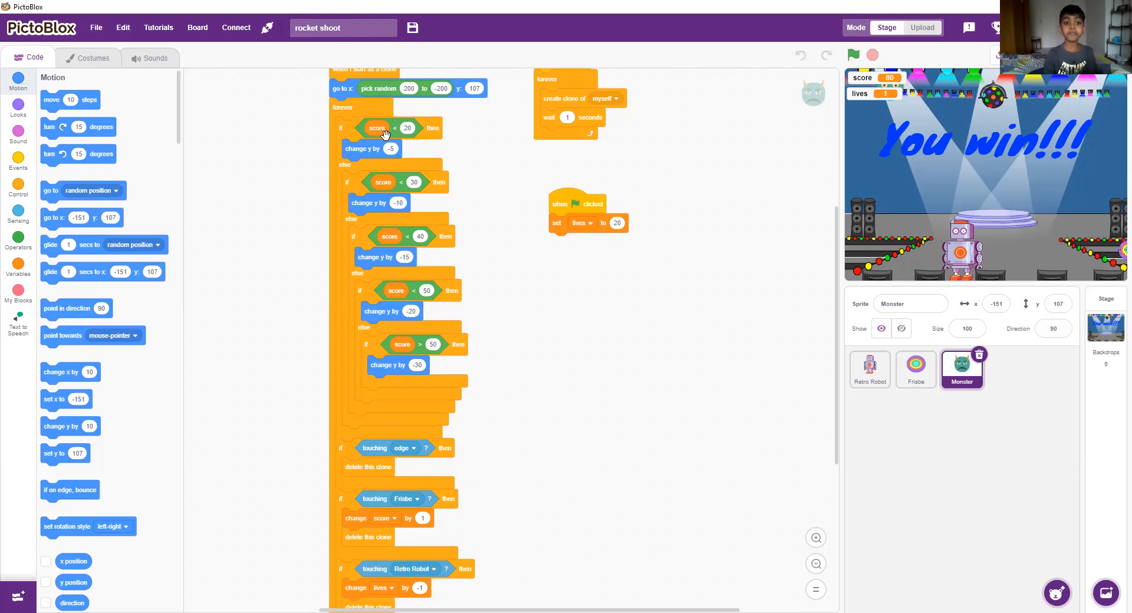
mouse_move(428, 146)
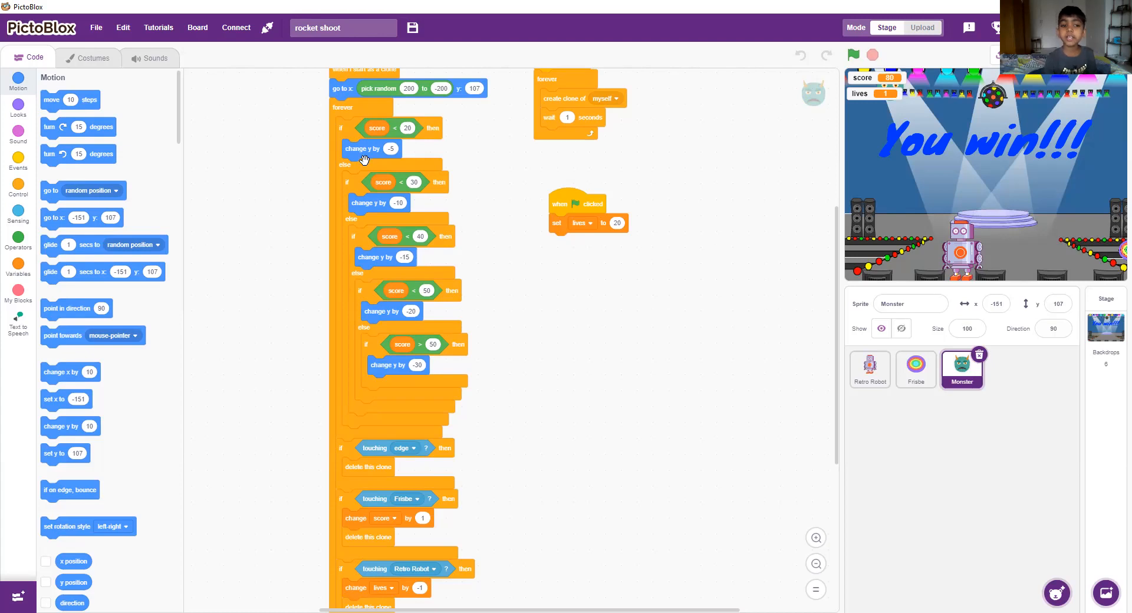
mouse_move(452, 158)
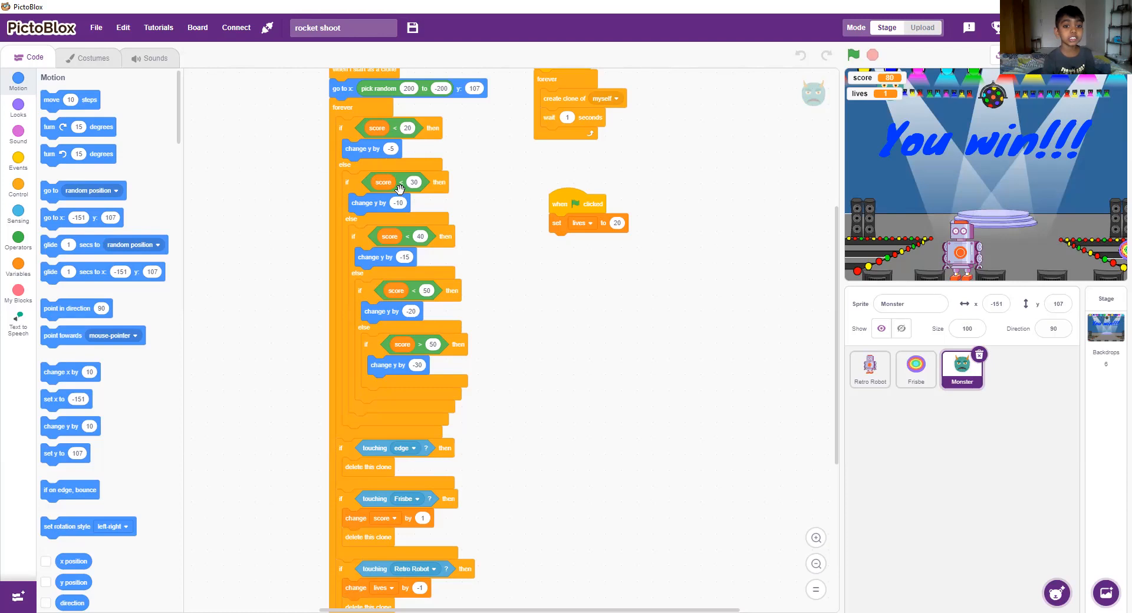
mouse_move(412, 189)
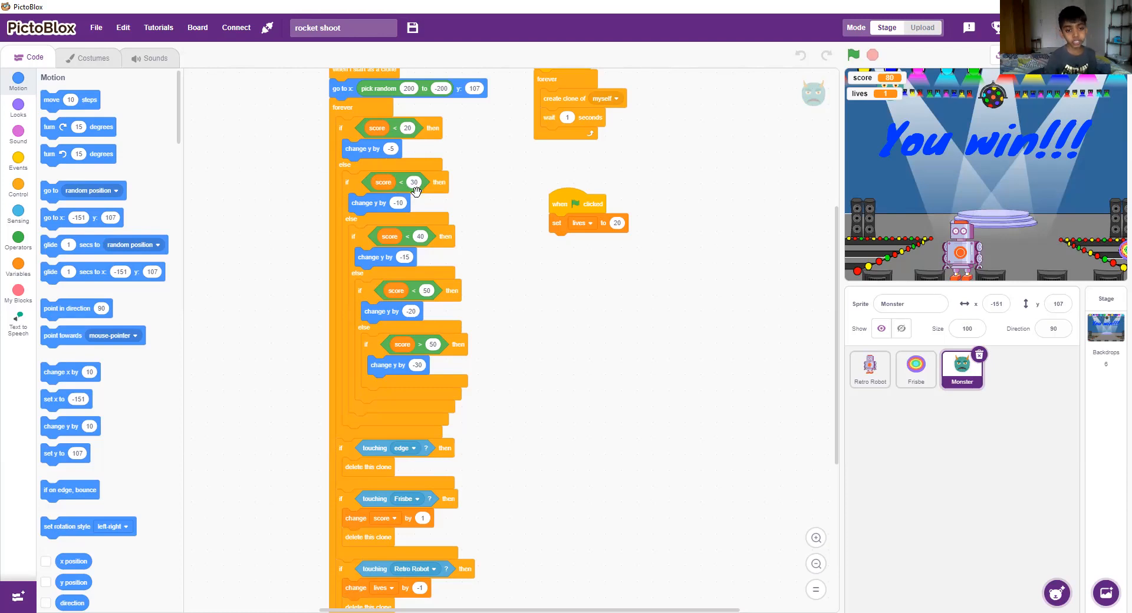
mouse_move(388, 220)
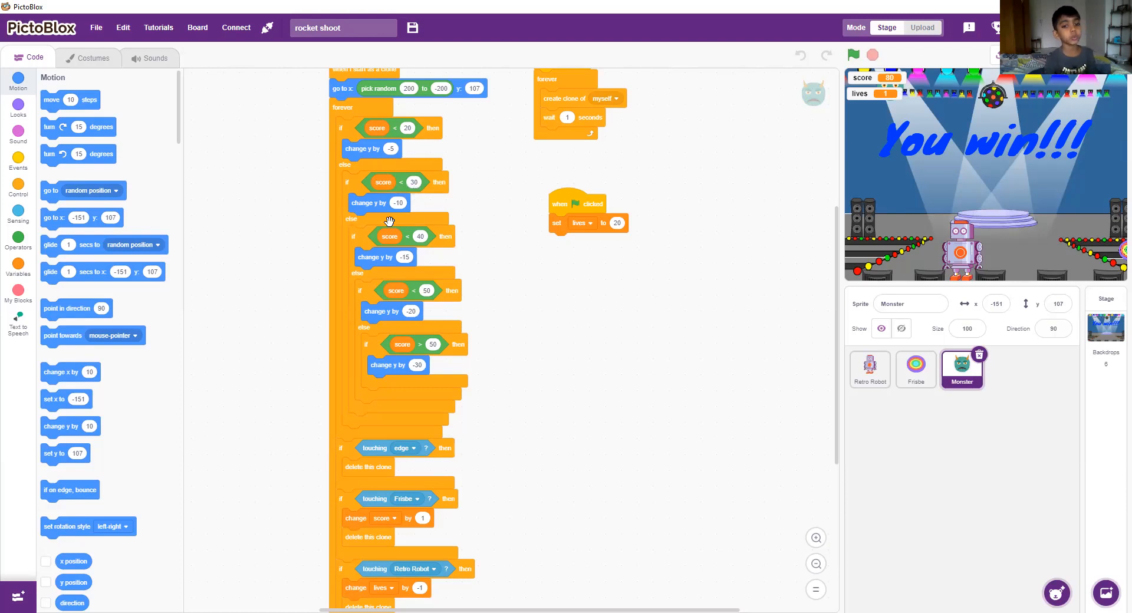
mouse_move(680, 313)
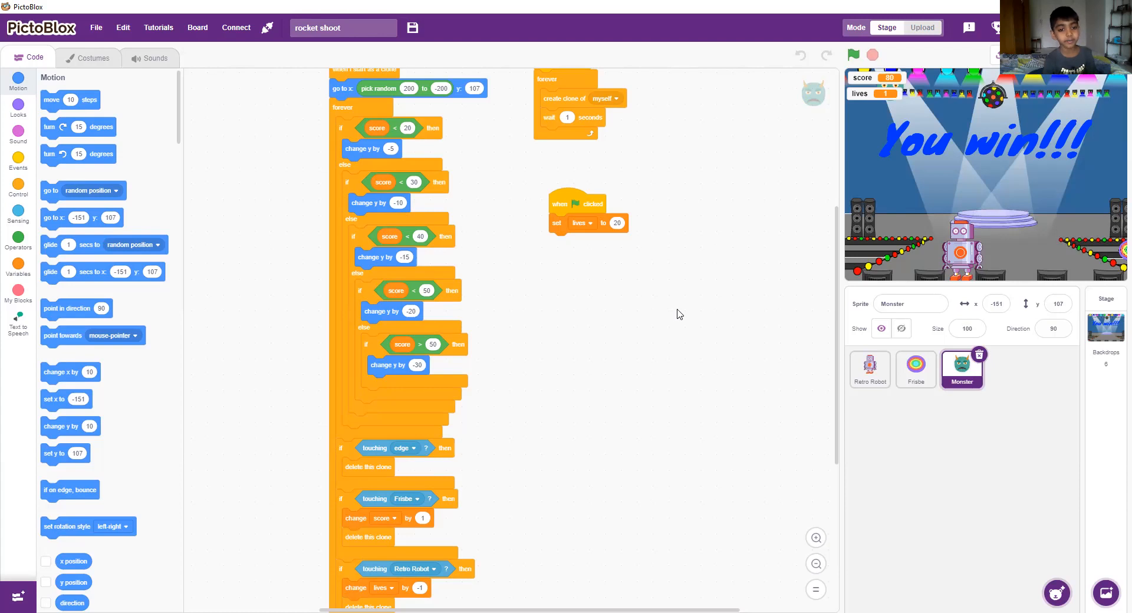
mouse_move(837, 374)
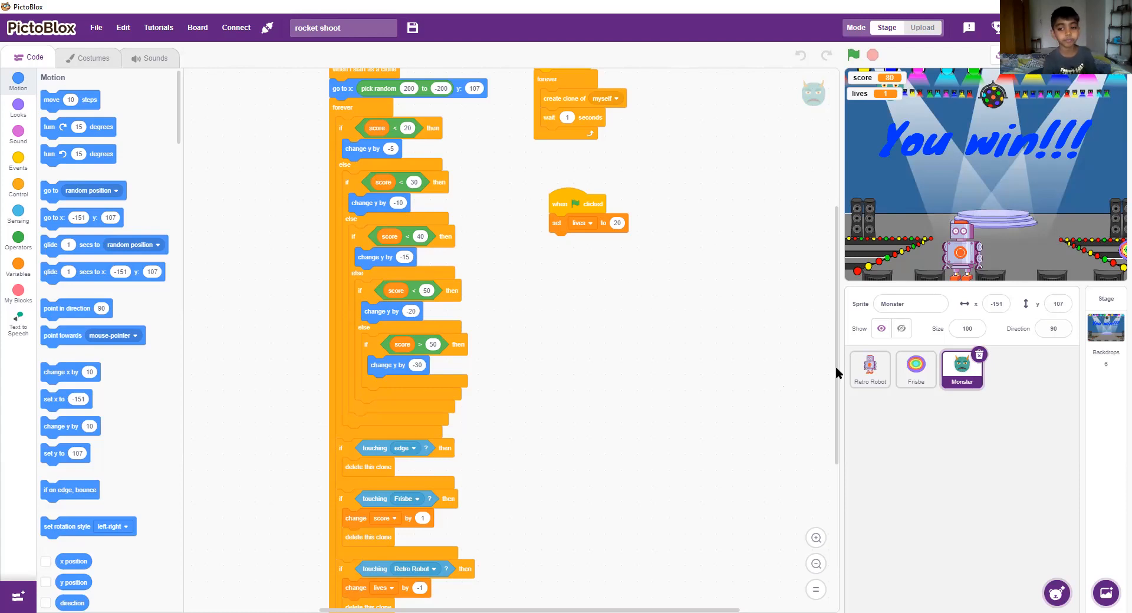
scroll(down, 3)
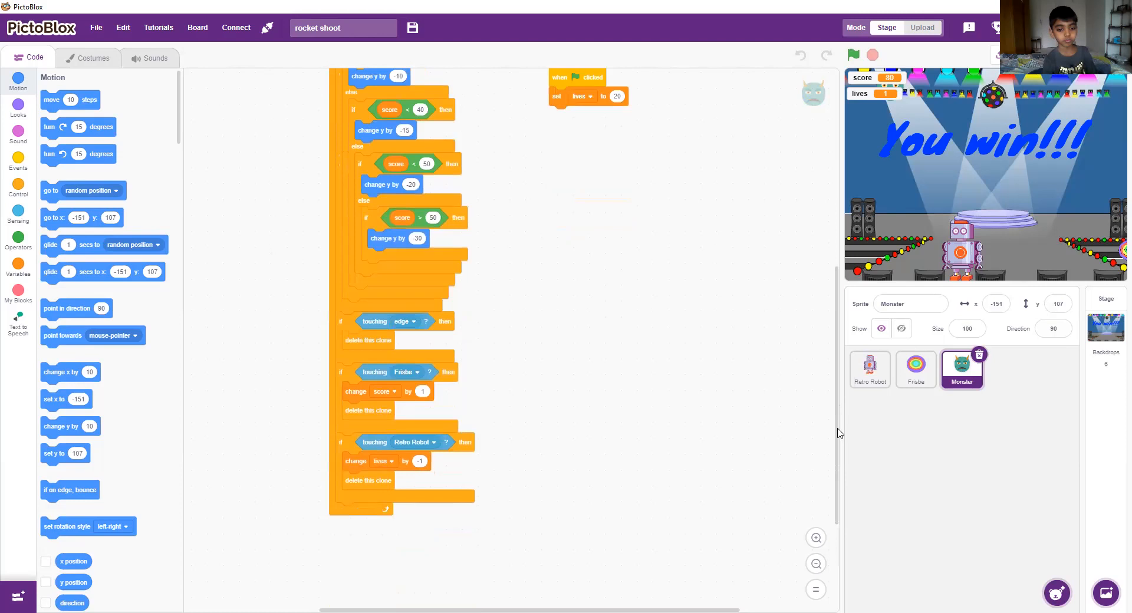
scroll(down, 3)
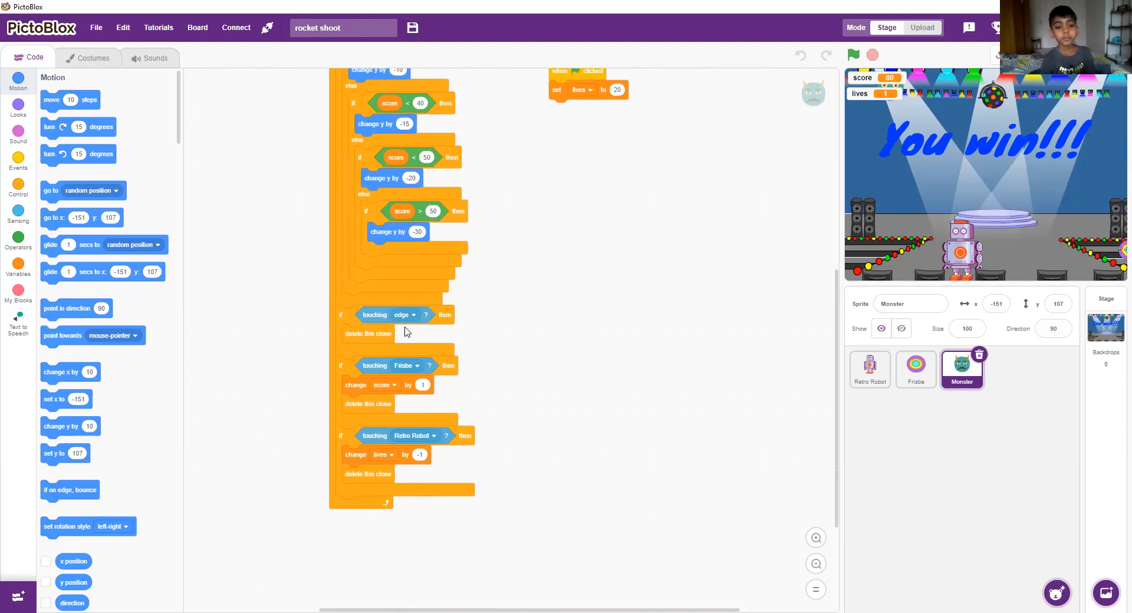
mouse_move(475, 354)
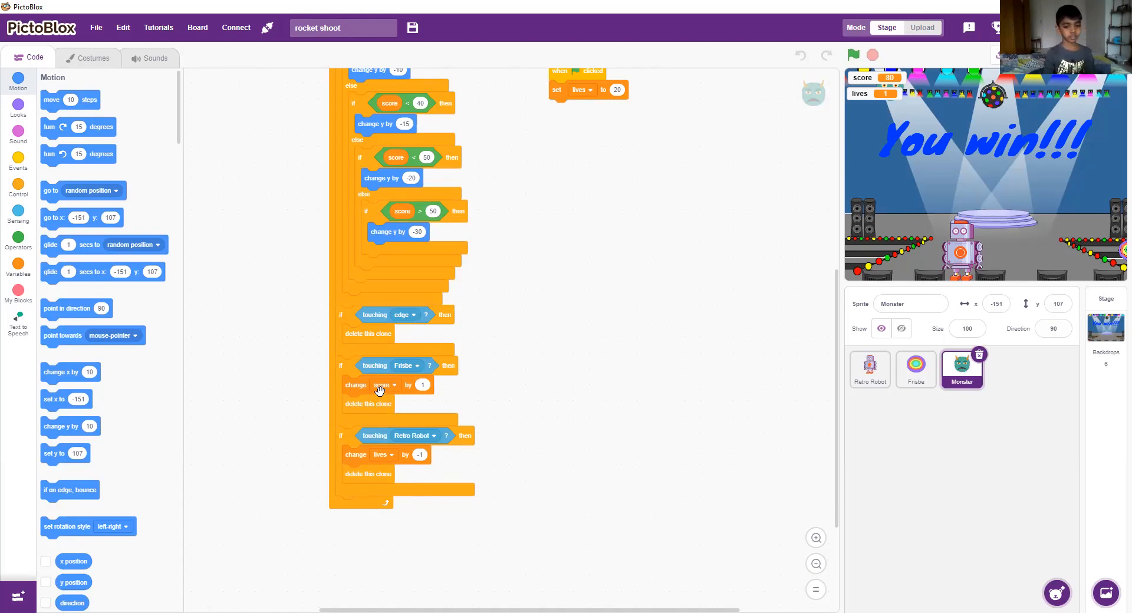
mouse_move(468, 381)
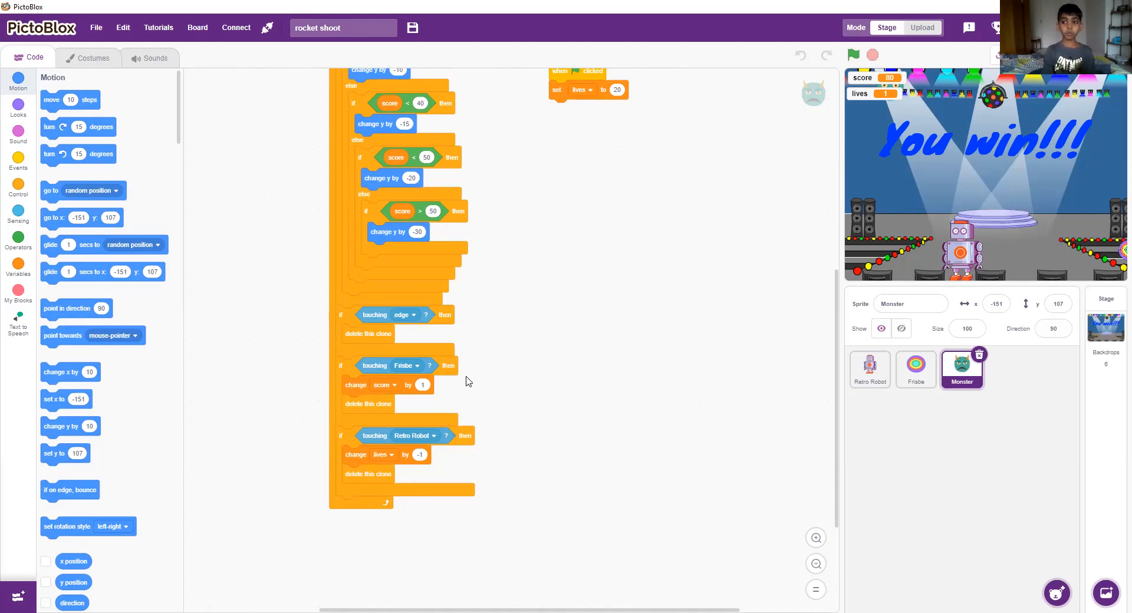
mouse_move(394, 440)
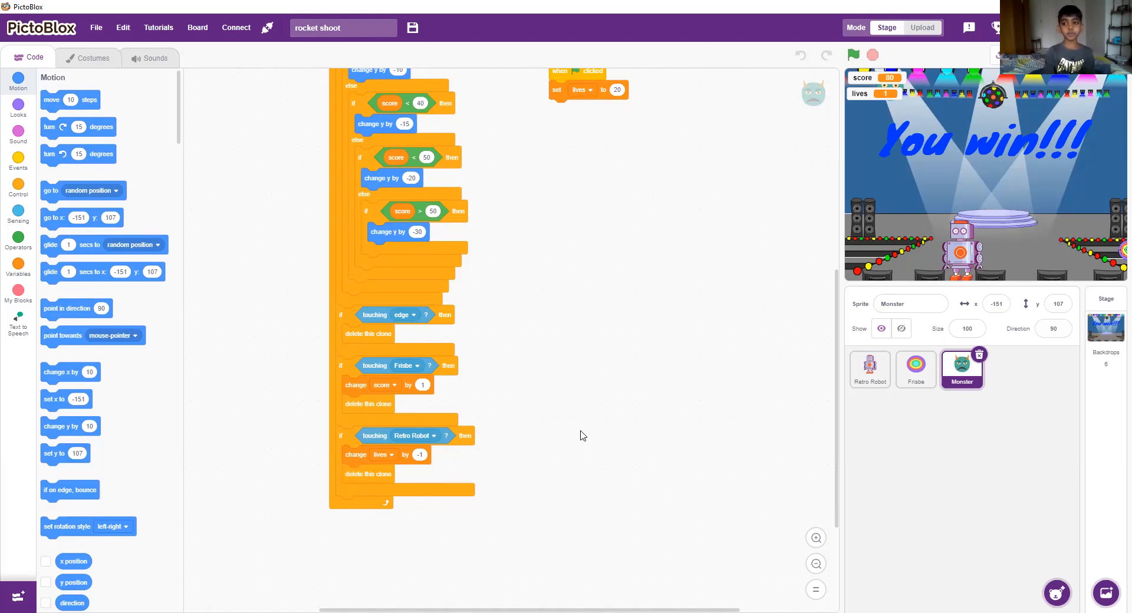
mouse_move(607, 433)
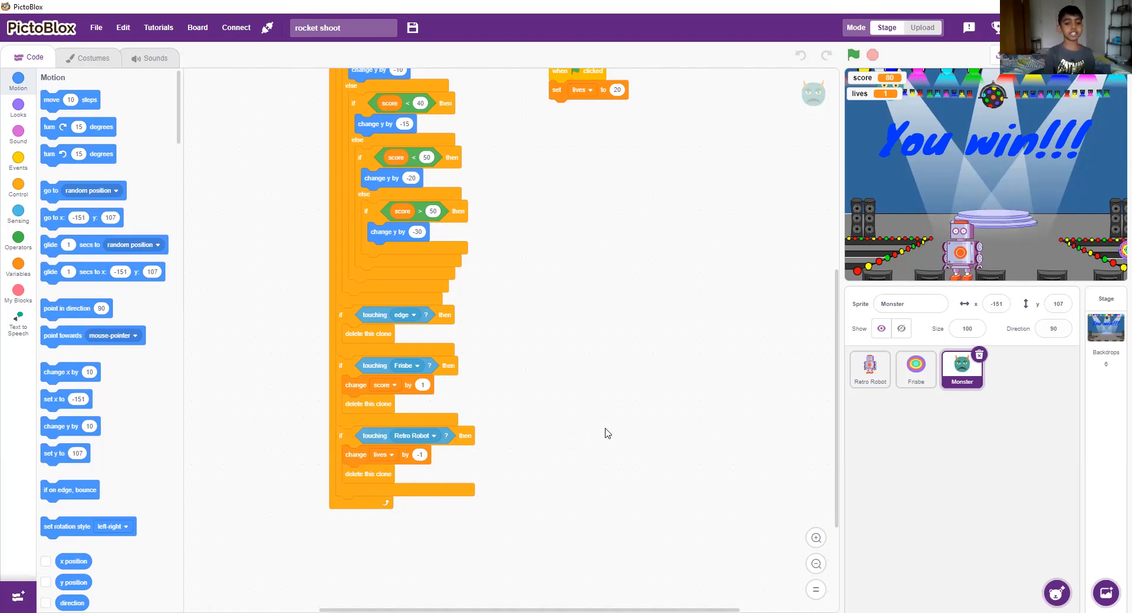